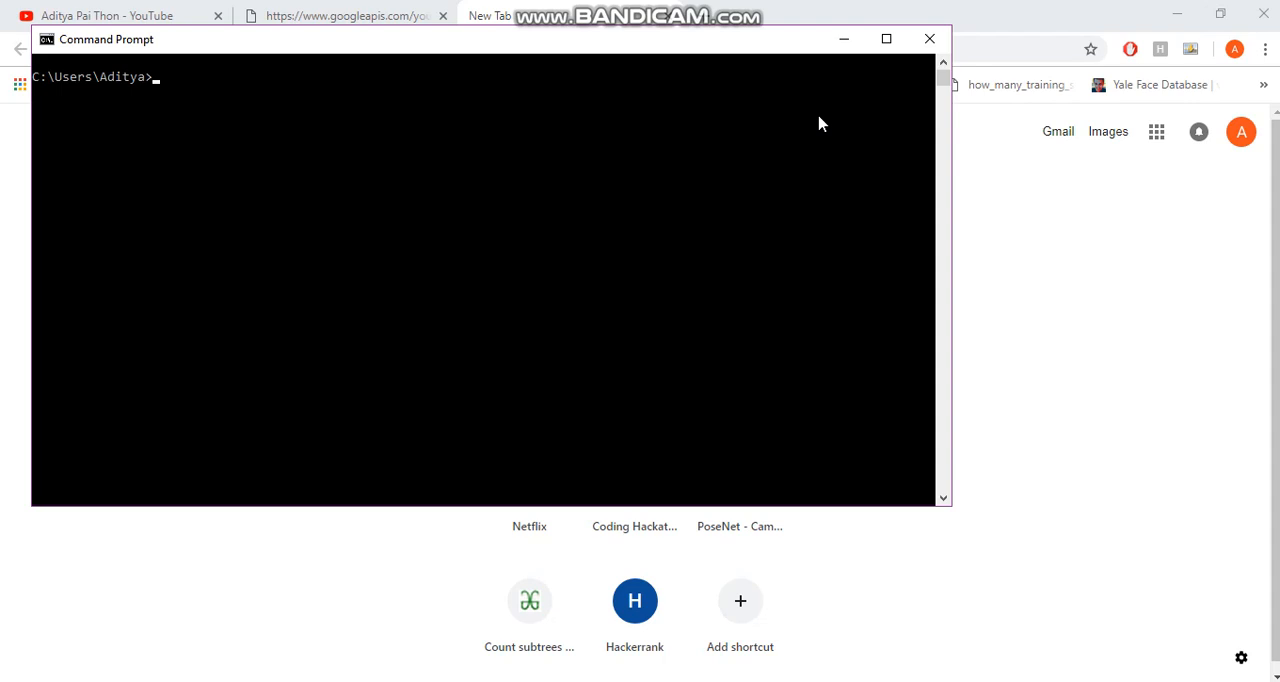
# Step: Run 'pip install requests' in Command Prompt to install the requests package
pyautogui.write('pip install requests')
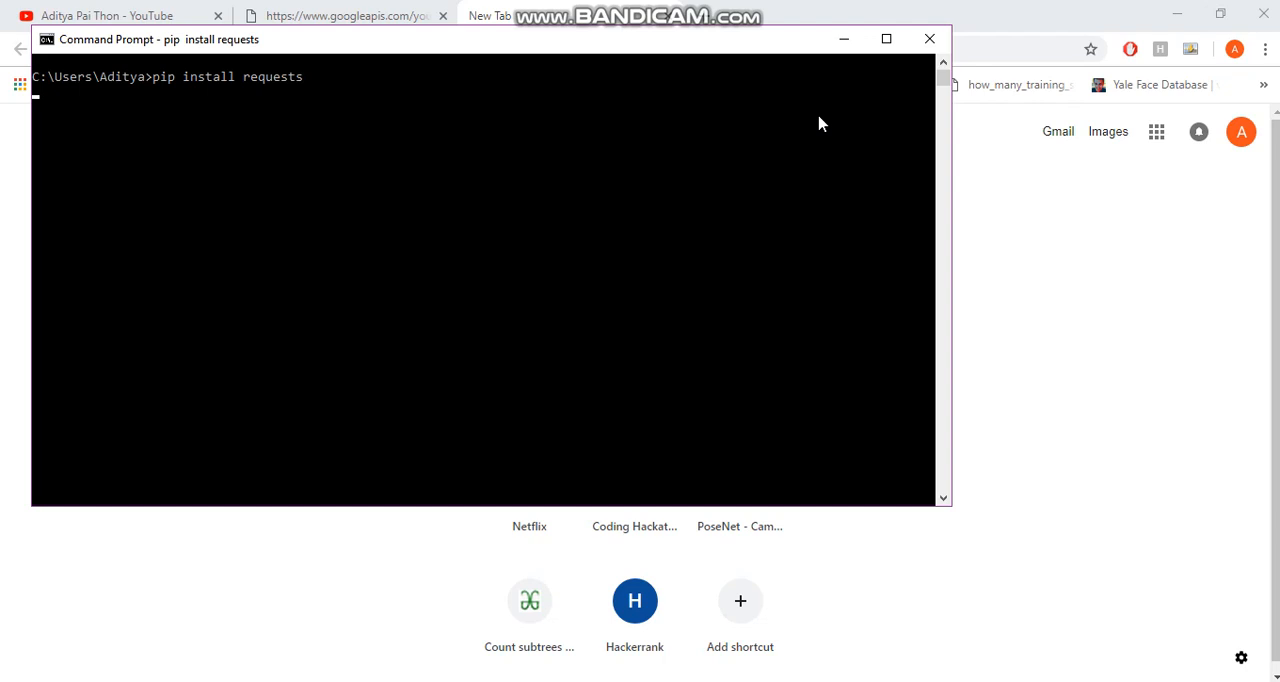
pyautogui.press('enter')
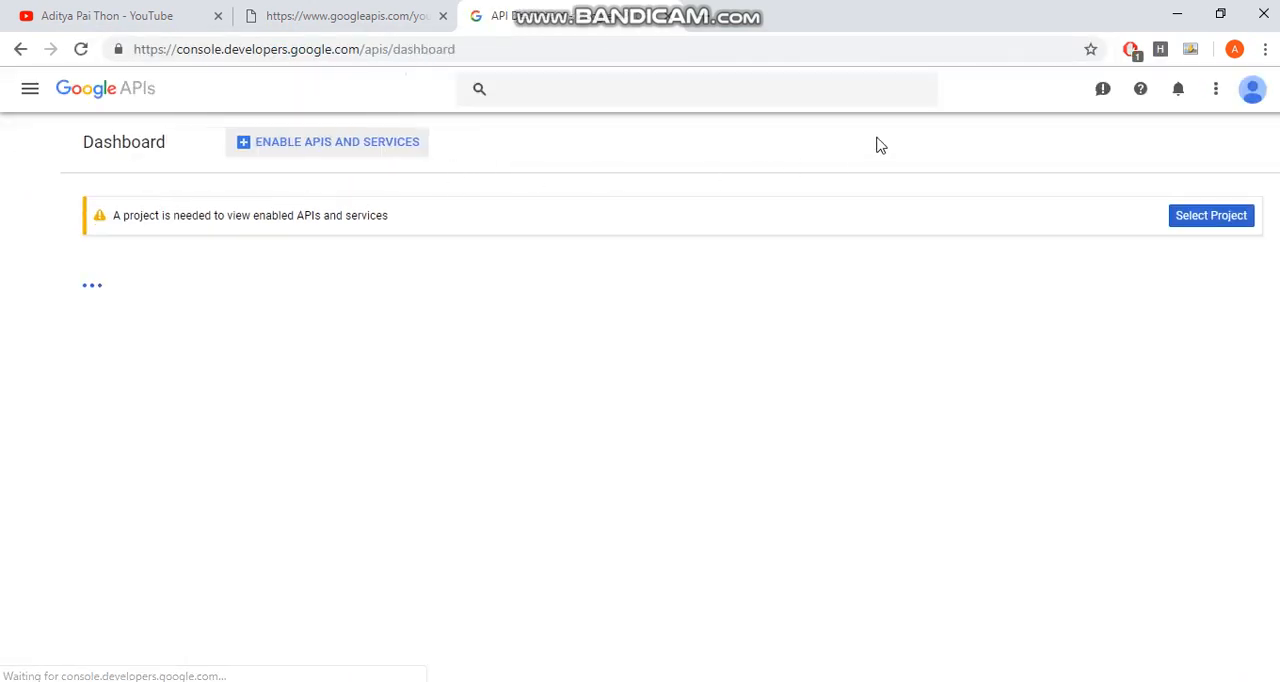
# Step: Select My Project 62338 and go to its Credentials list
pyautogui.click(1212, 216)
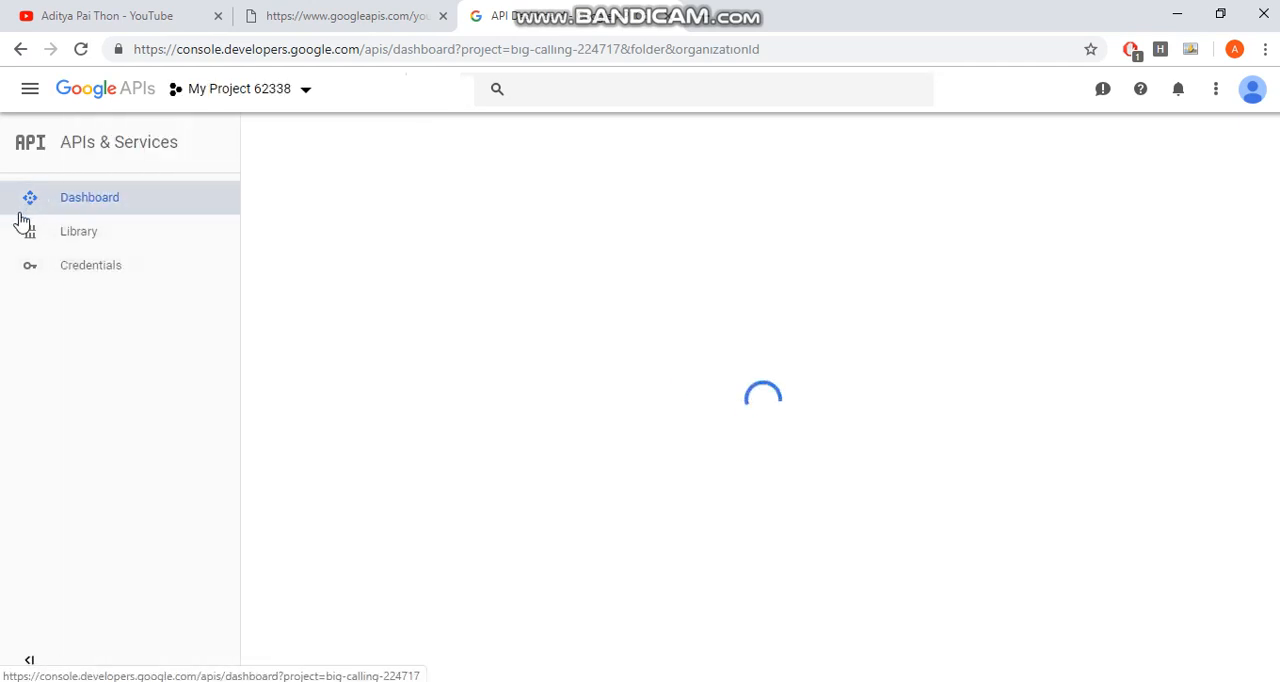
pyautogui.click(90, 264)
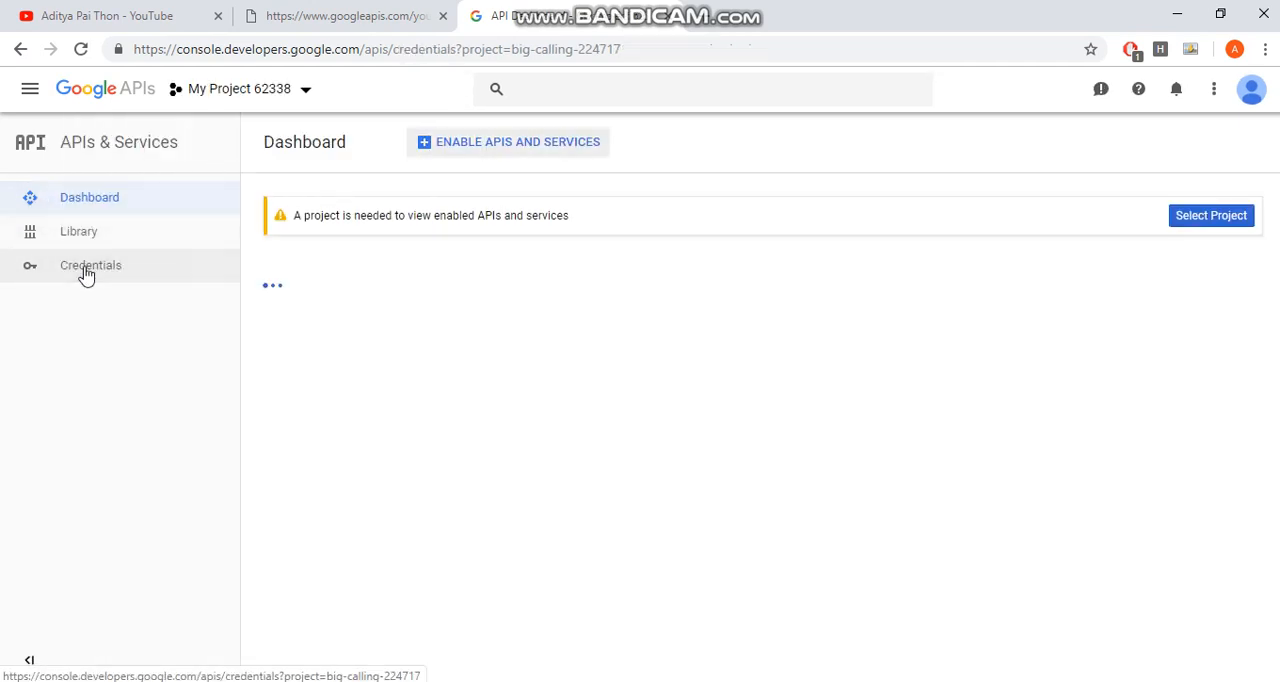
pyautogui.click(90, 264)
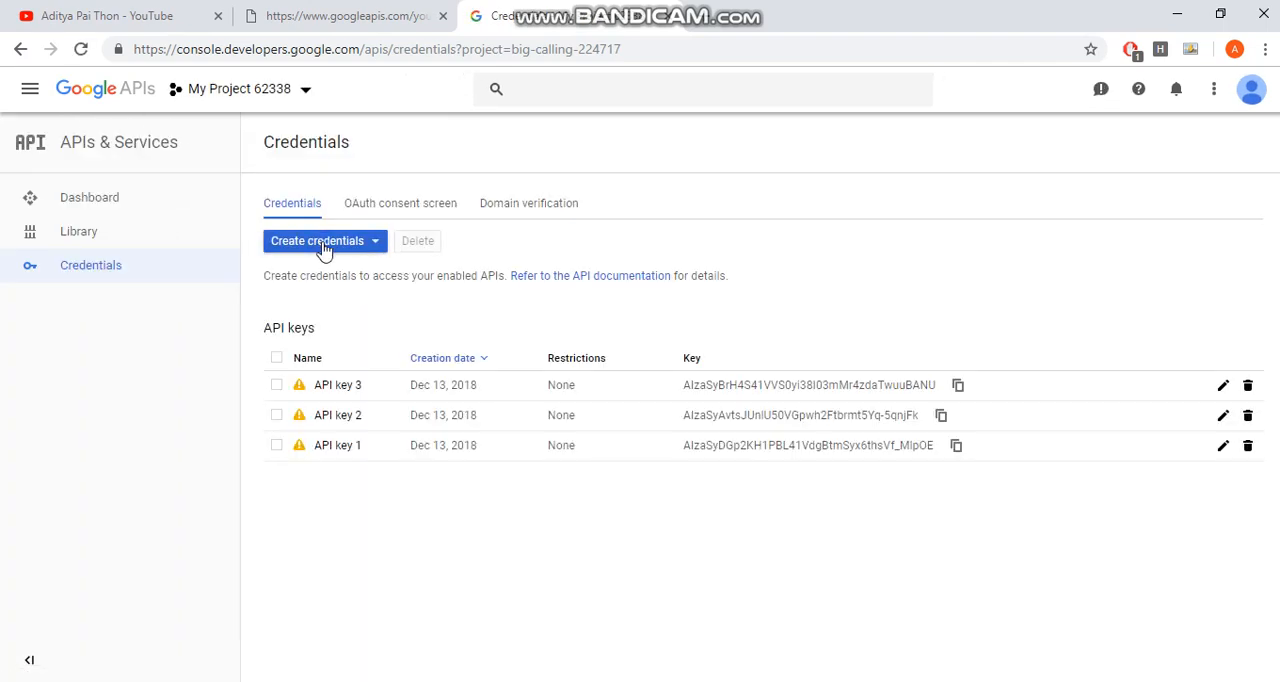
# Step: Create a new API key, copy its value and dismiss the confirmation
pyautogui.click(324, 240)
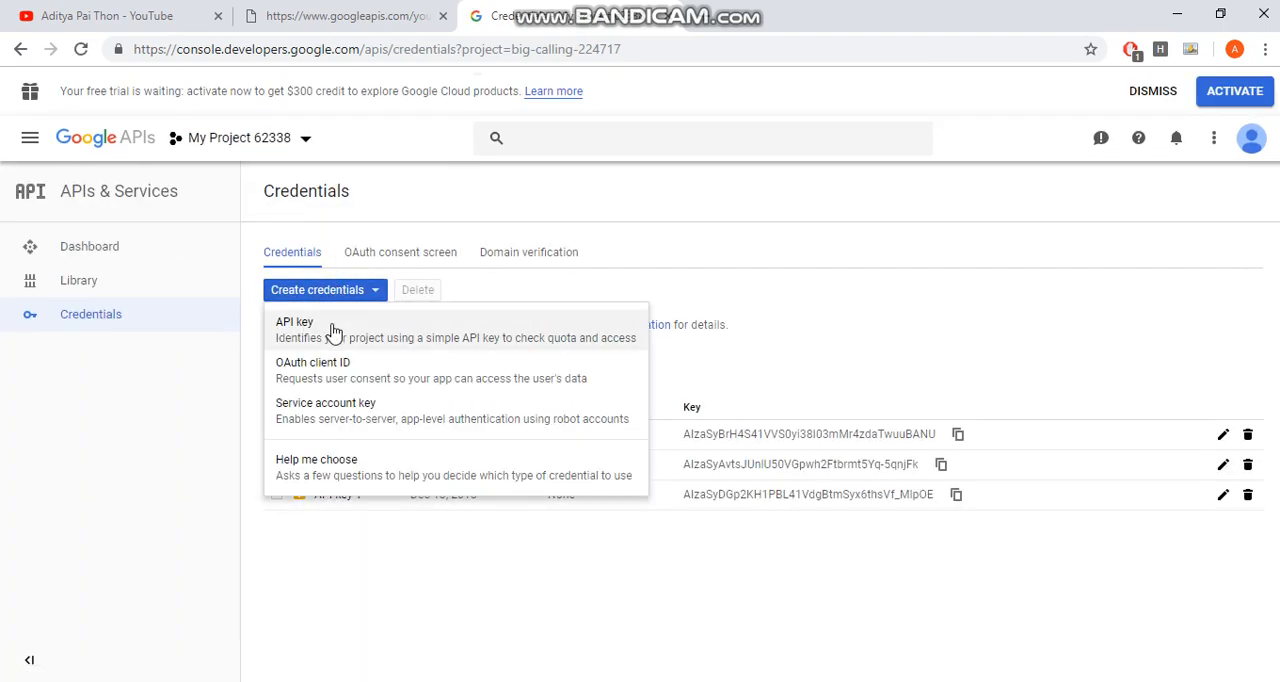
pyautogui.click(294, 320)
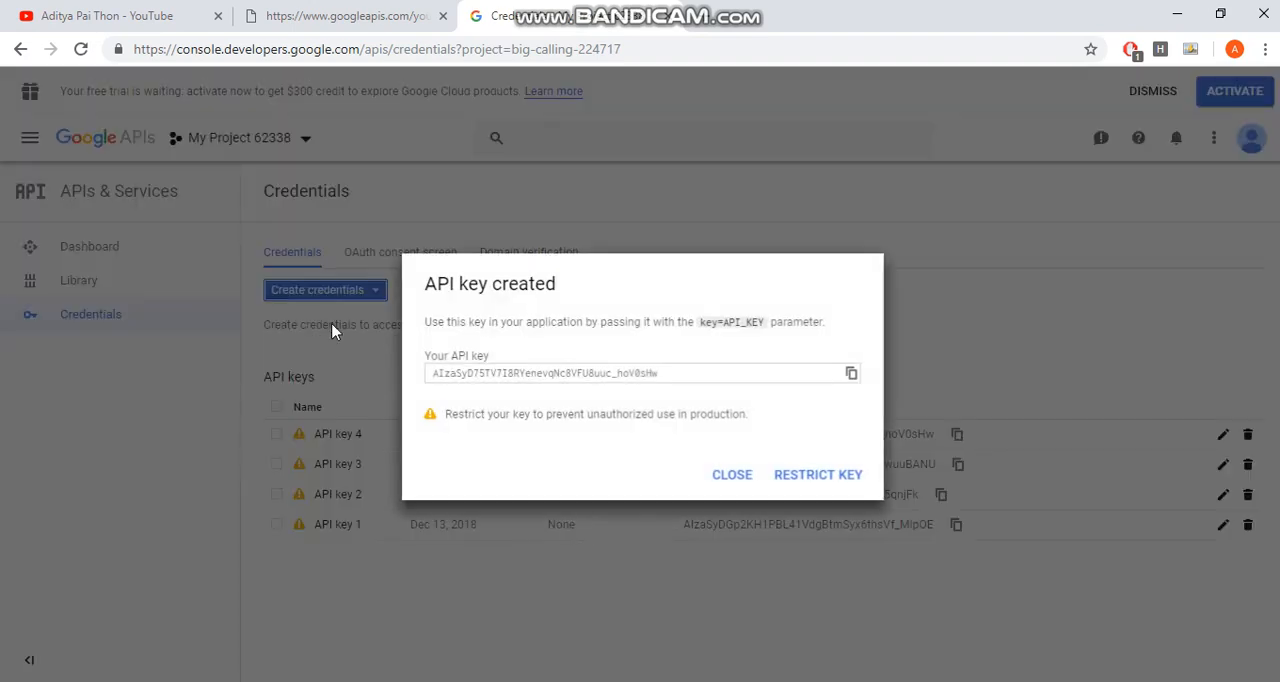
pyautogui.click(850, 372)
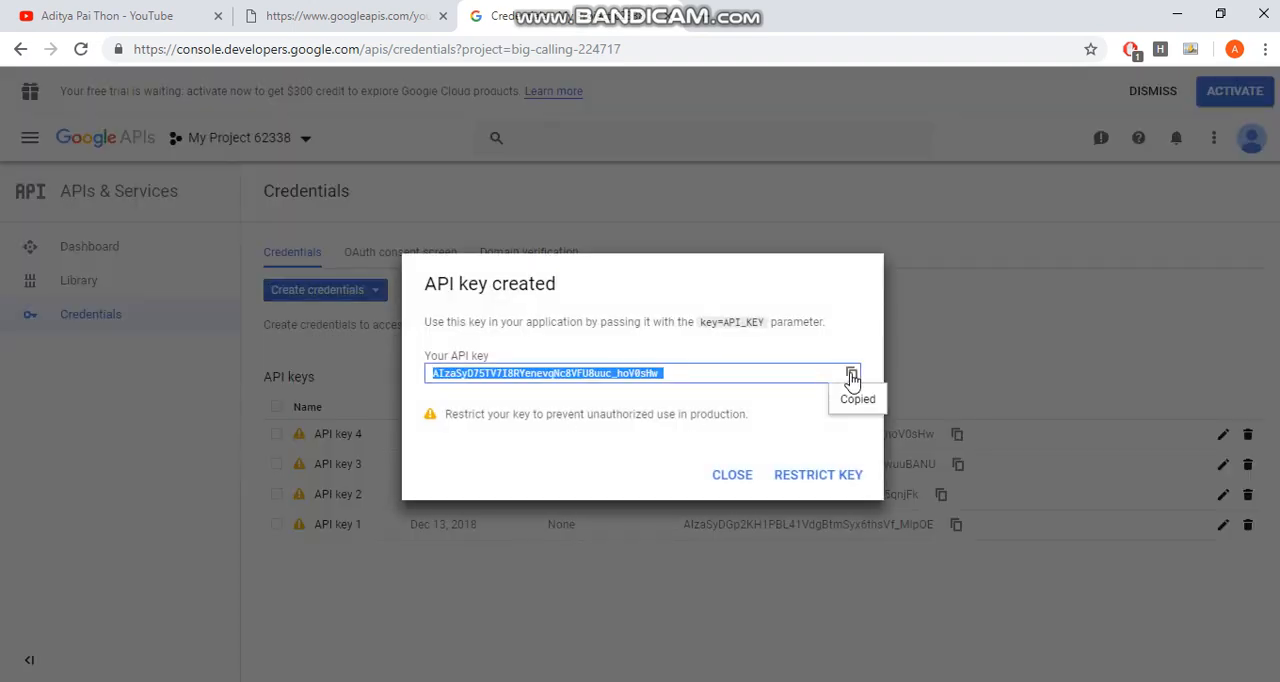
pyautogui.moveTo(732, 474)
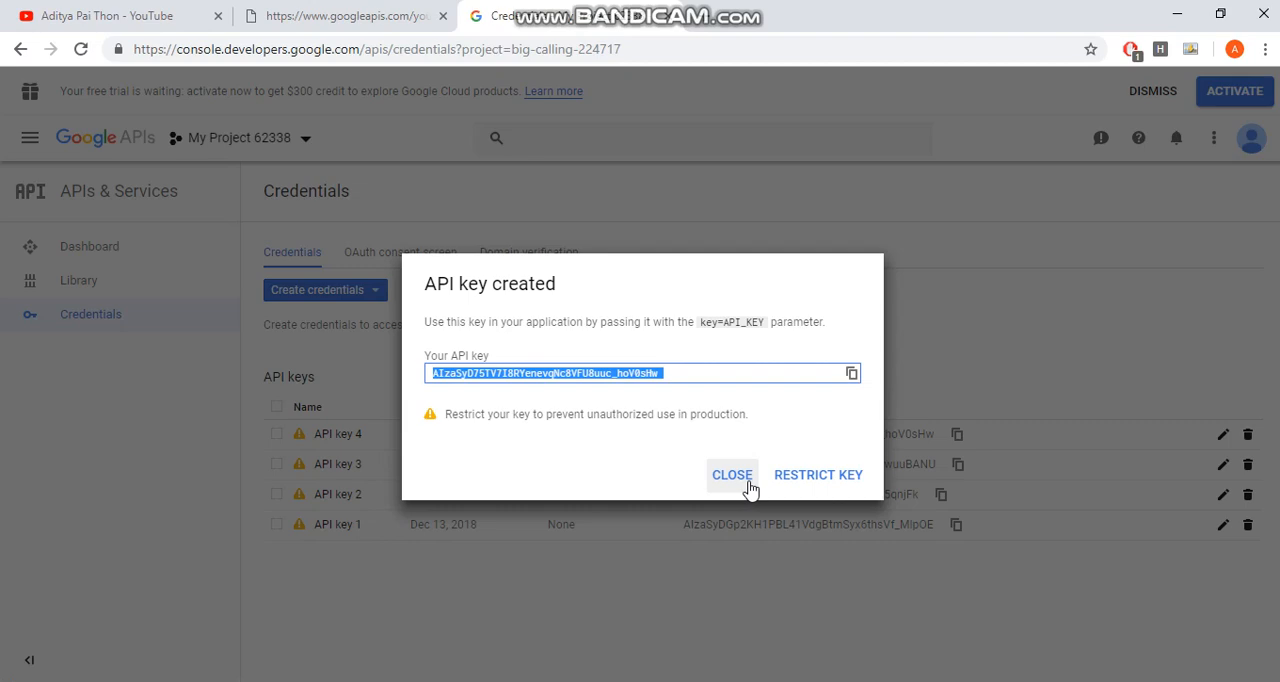
pyautogui.click(732, 474)
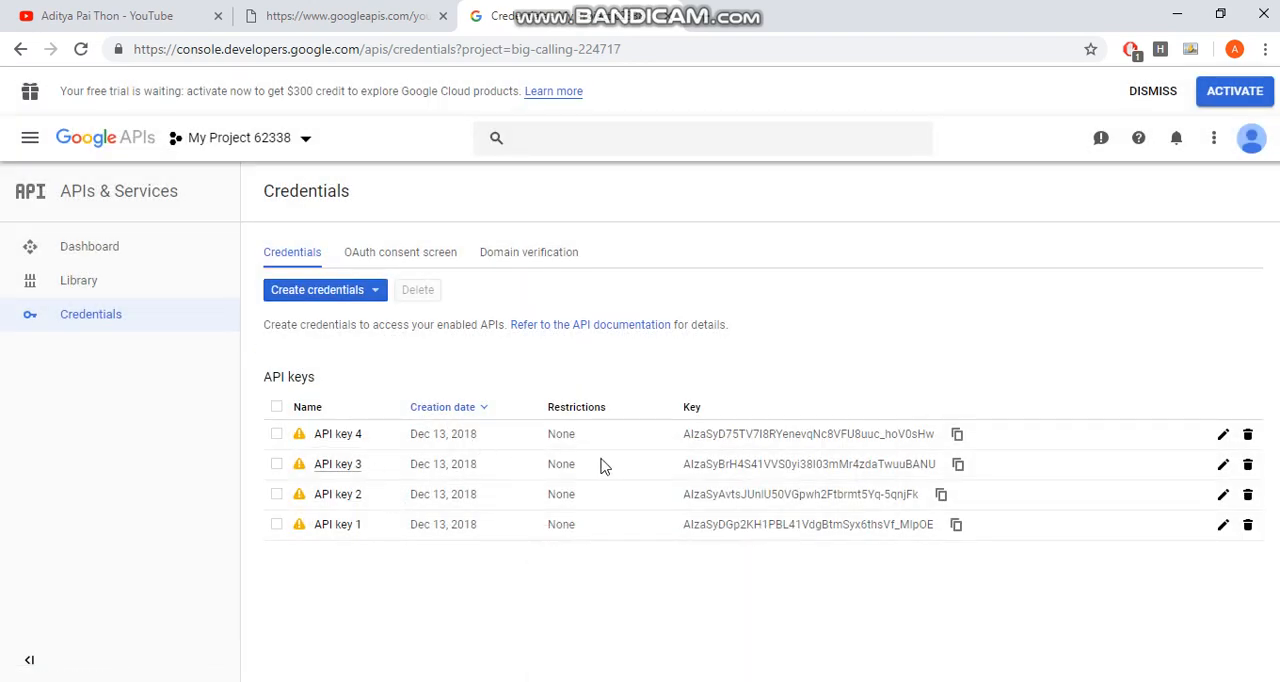
# Step: Bring up subbb.py in IDLE with the cursor inside the empty urlopen string
pyautogui.click(276, 432)
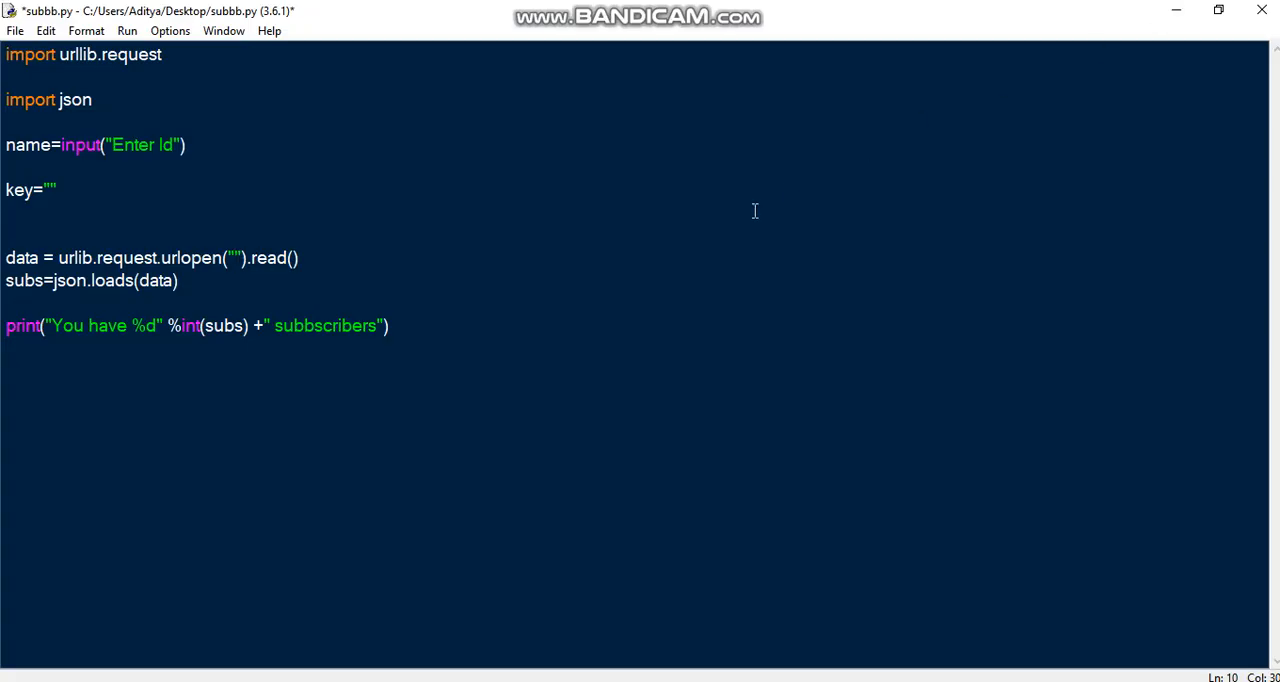
pyautogui.click(234, 258)
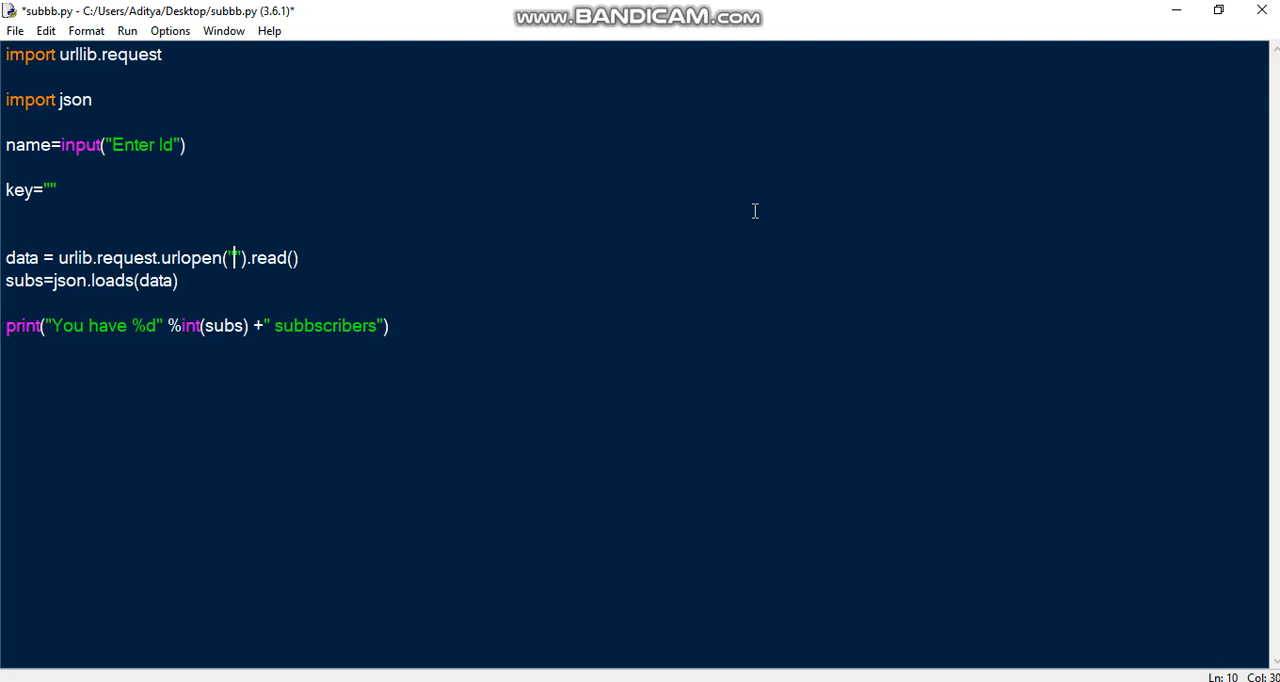
pyautogui.moveTo(688, 212)
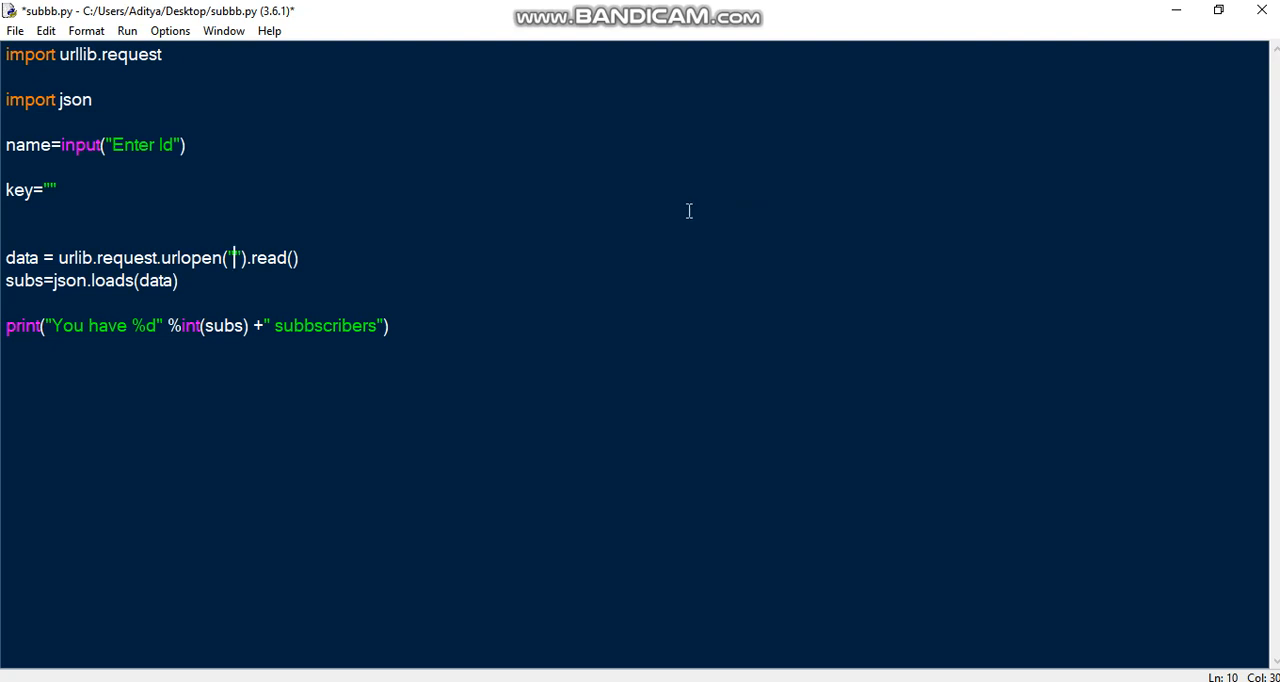
pyautogui.moveTo(72, 190)
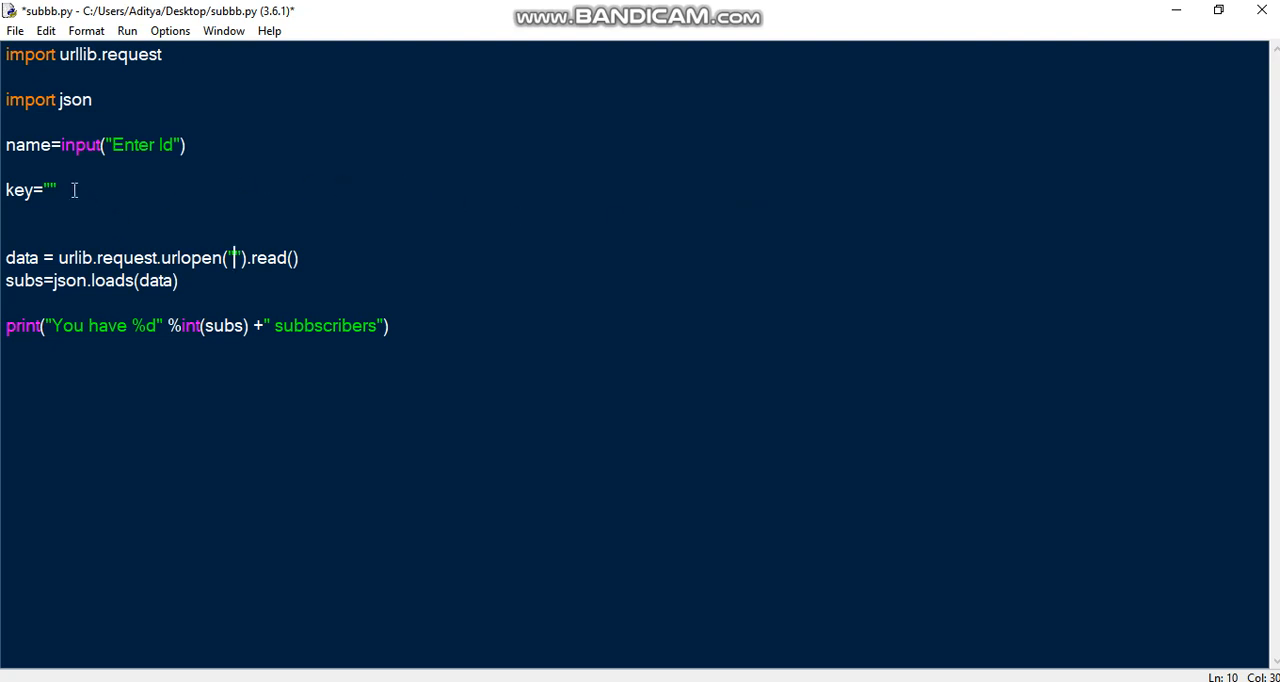
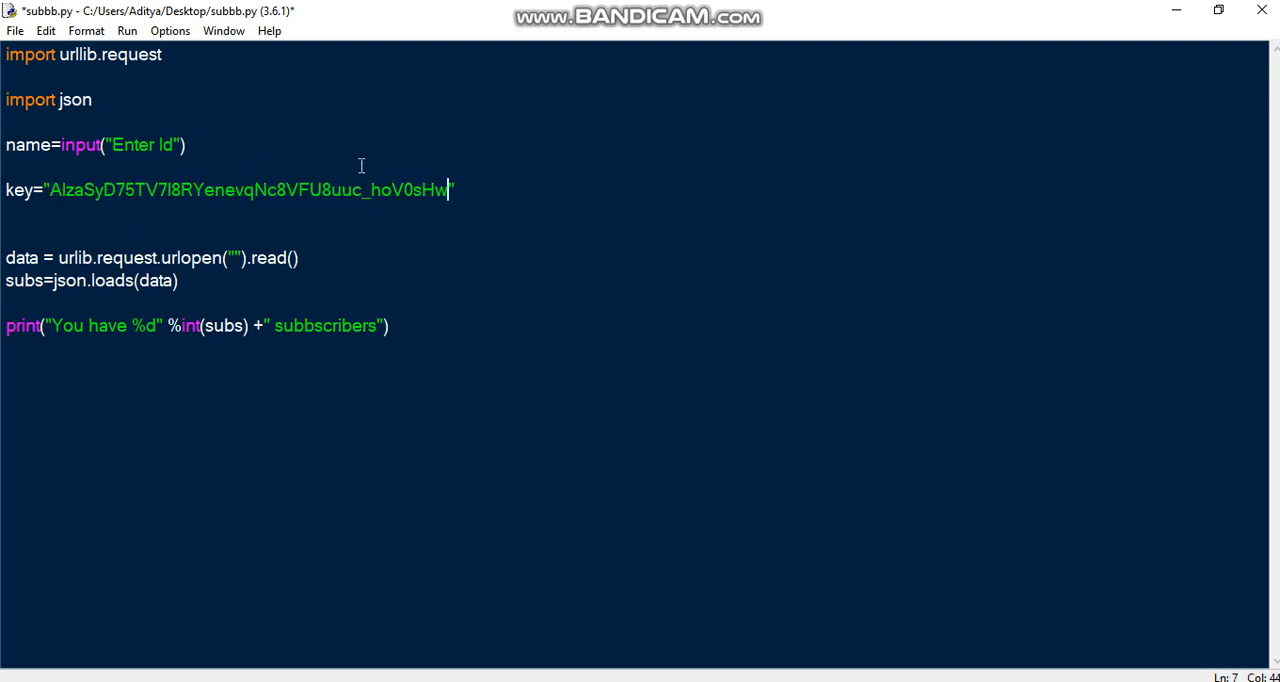
pyautogui.moveTo(70, 256)
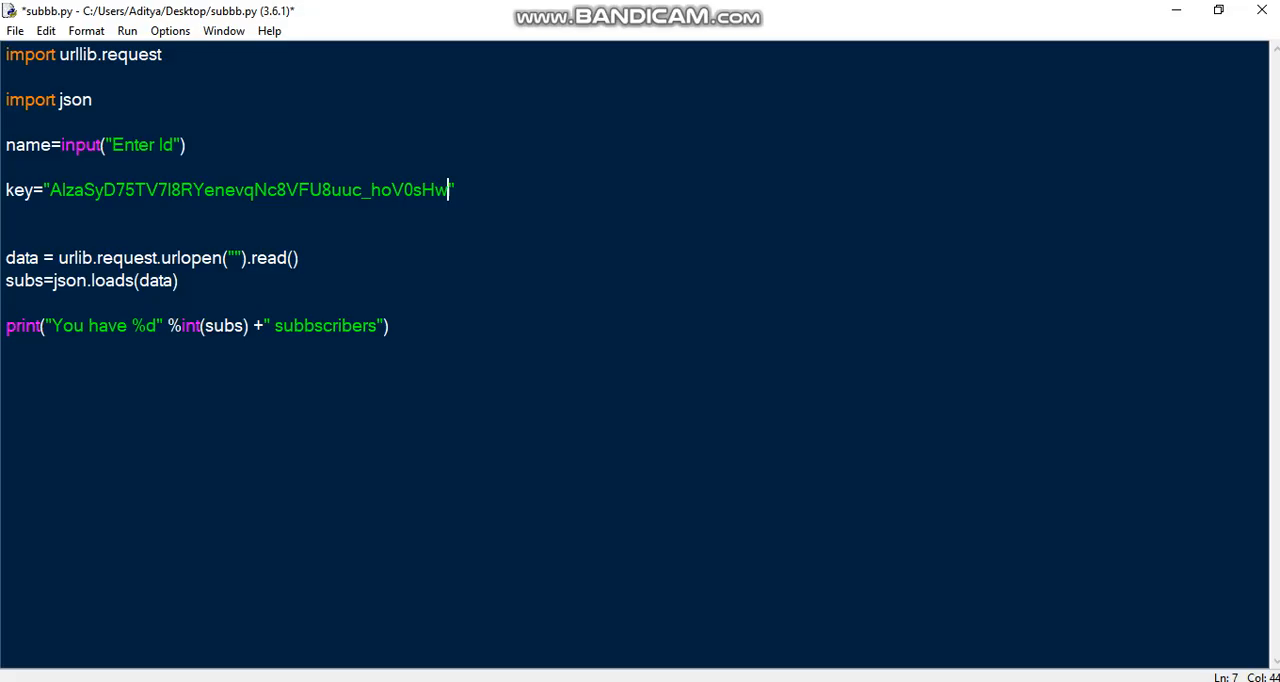
# Step: Make urlopen use the YouTube channels statistics URL with the sample id replaced by "+name+"
pyautogui.click(234, 258)
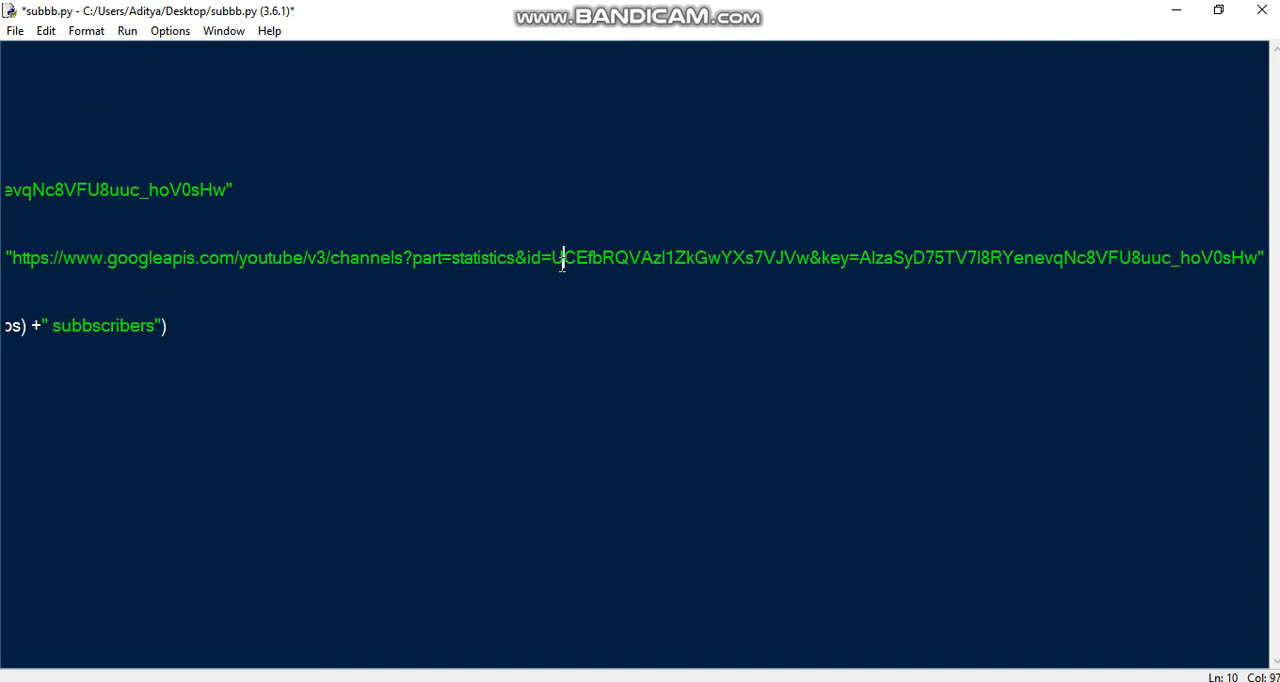
pyautogui.click(812, 258)
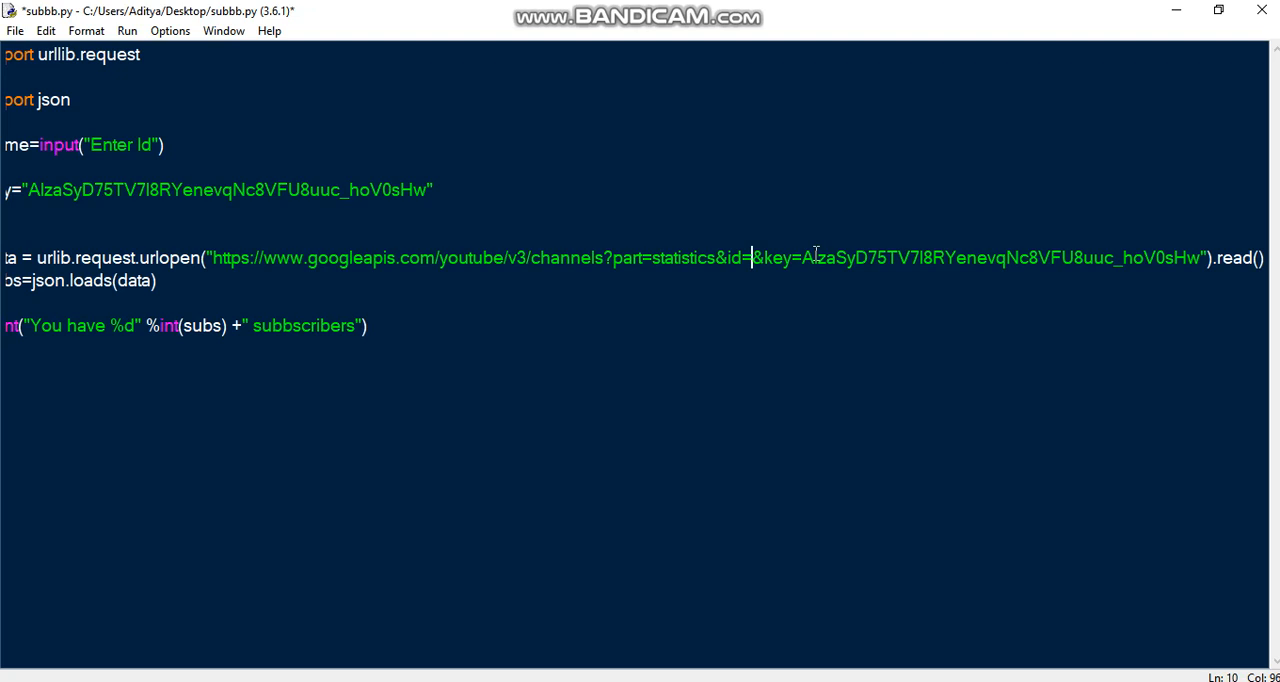
pyautogui.write('+n')
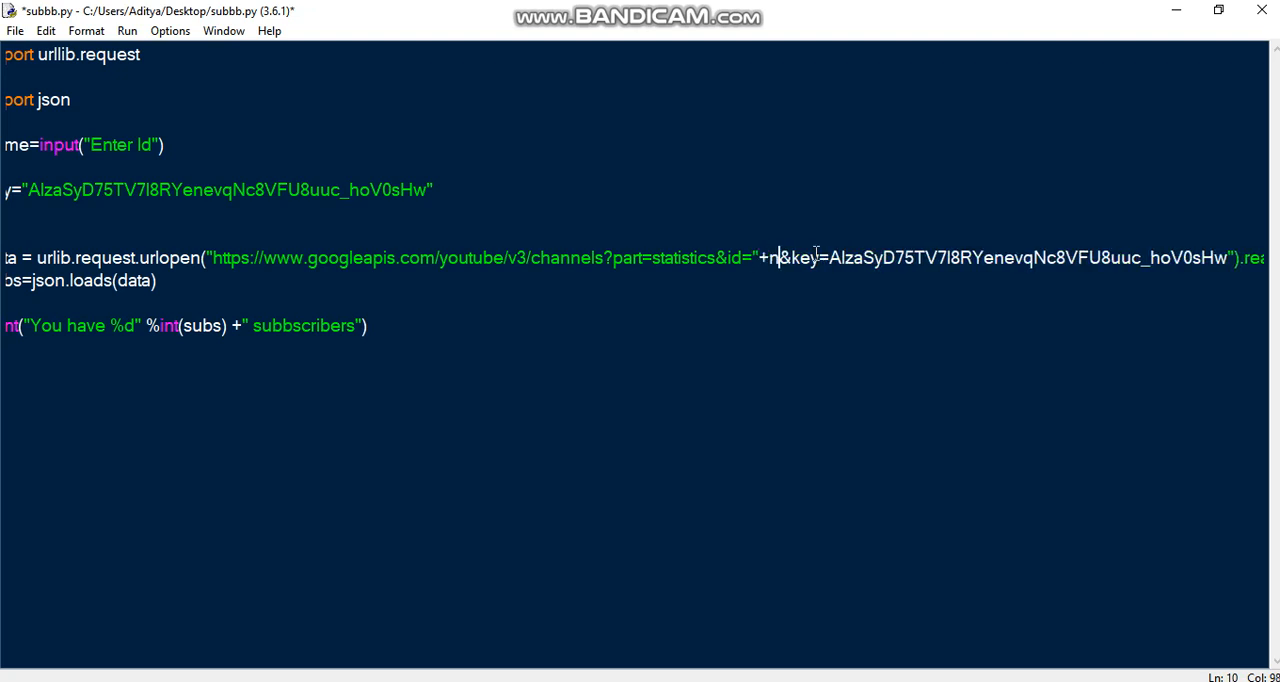
pyautogui.write('ame')
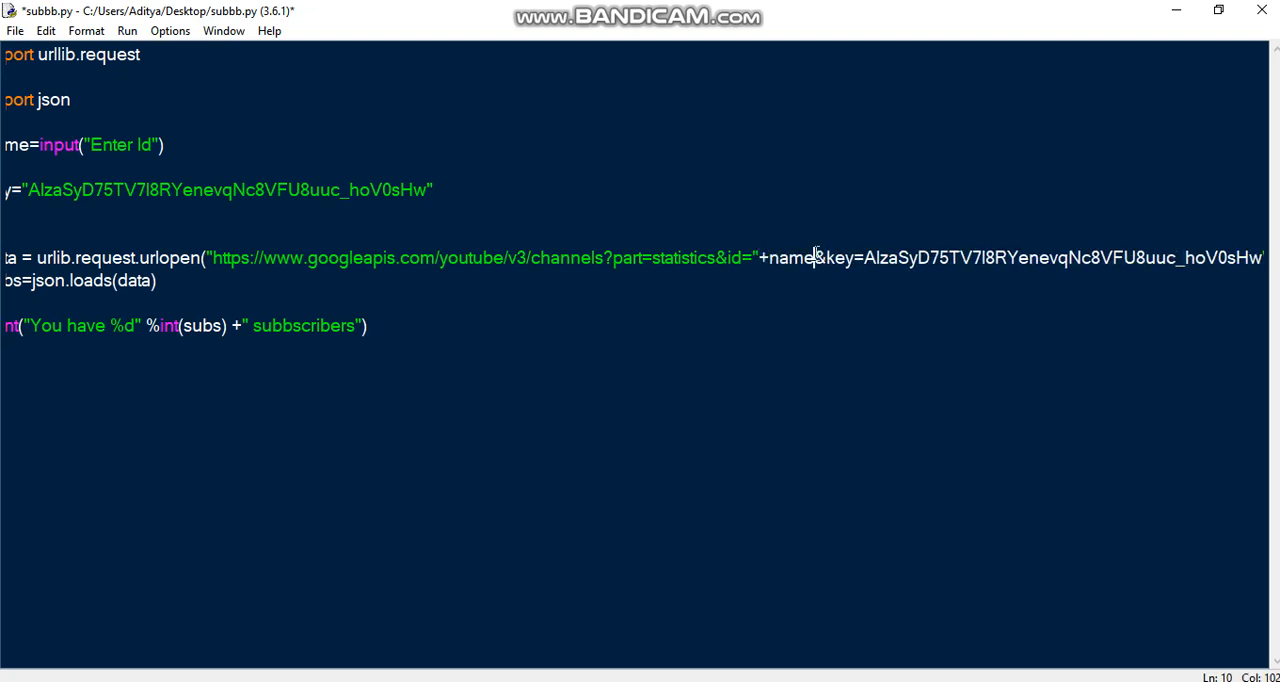
pyautogui.write('"')
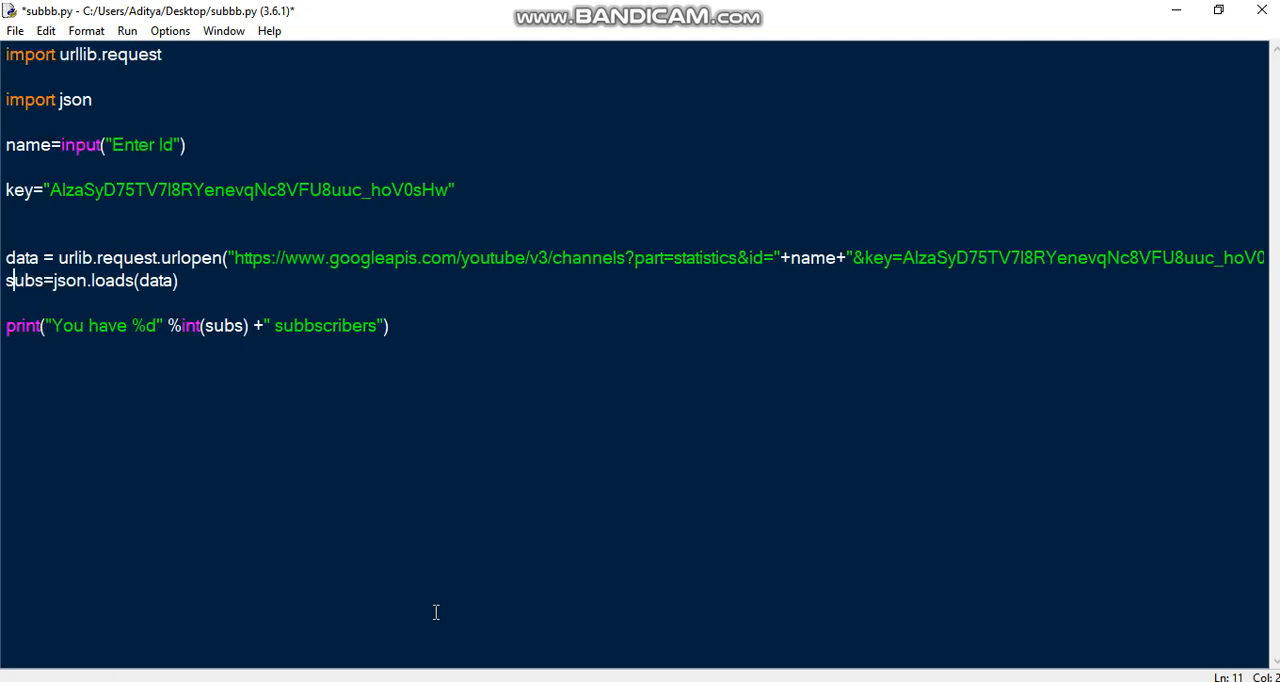
# Step: Replace the hardcoded key in the URL with +key and append .read() to the urlopen call
pyautogui.write('.read()')
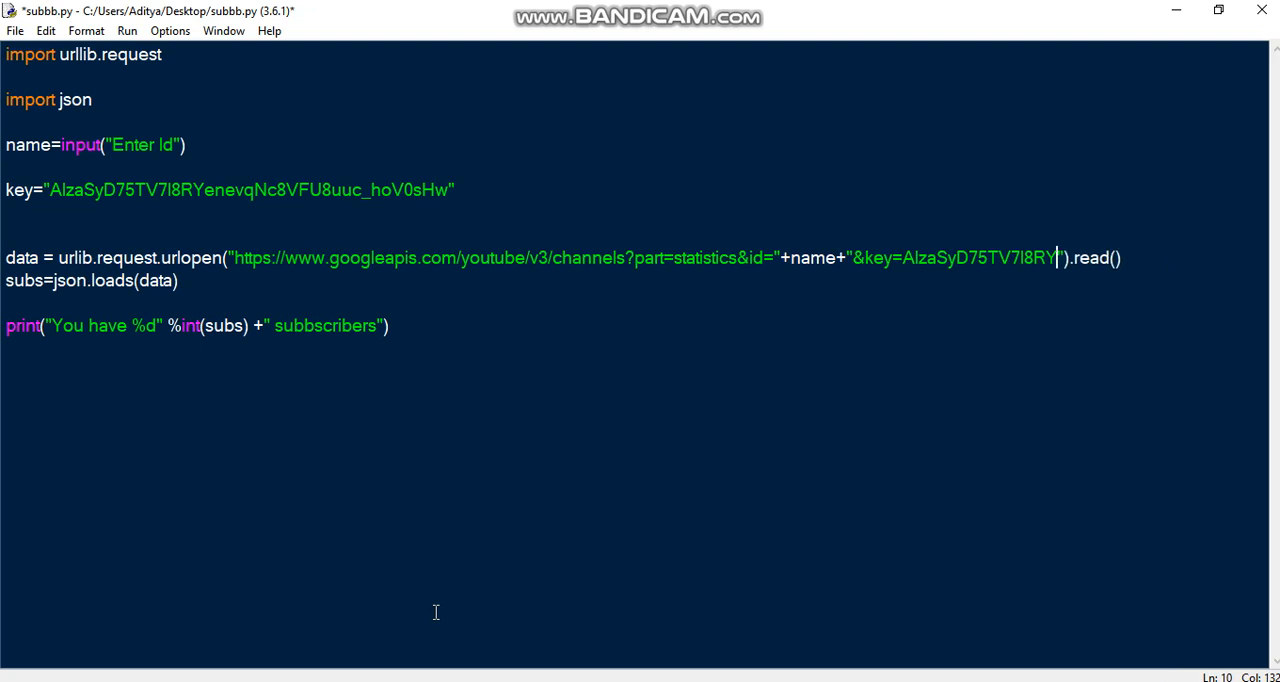
pyautogui.press('Backspace')
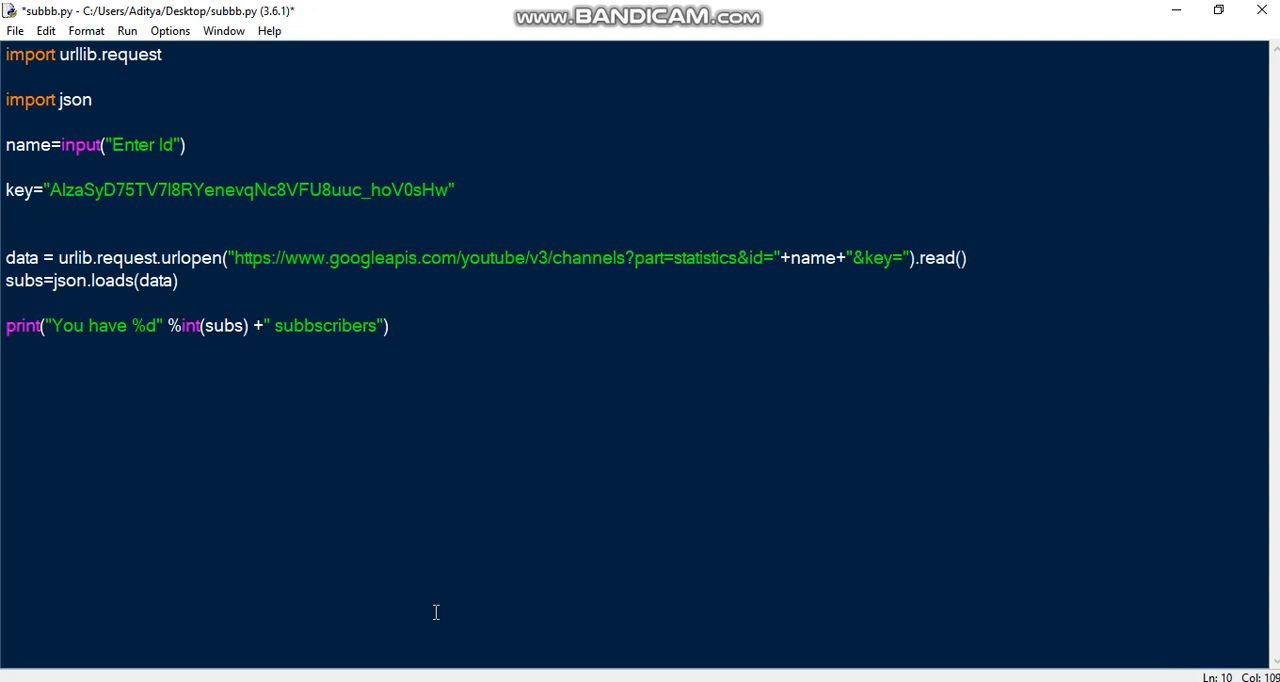
pyautogui.write('+key')
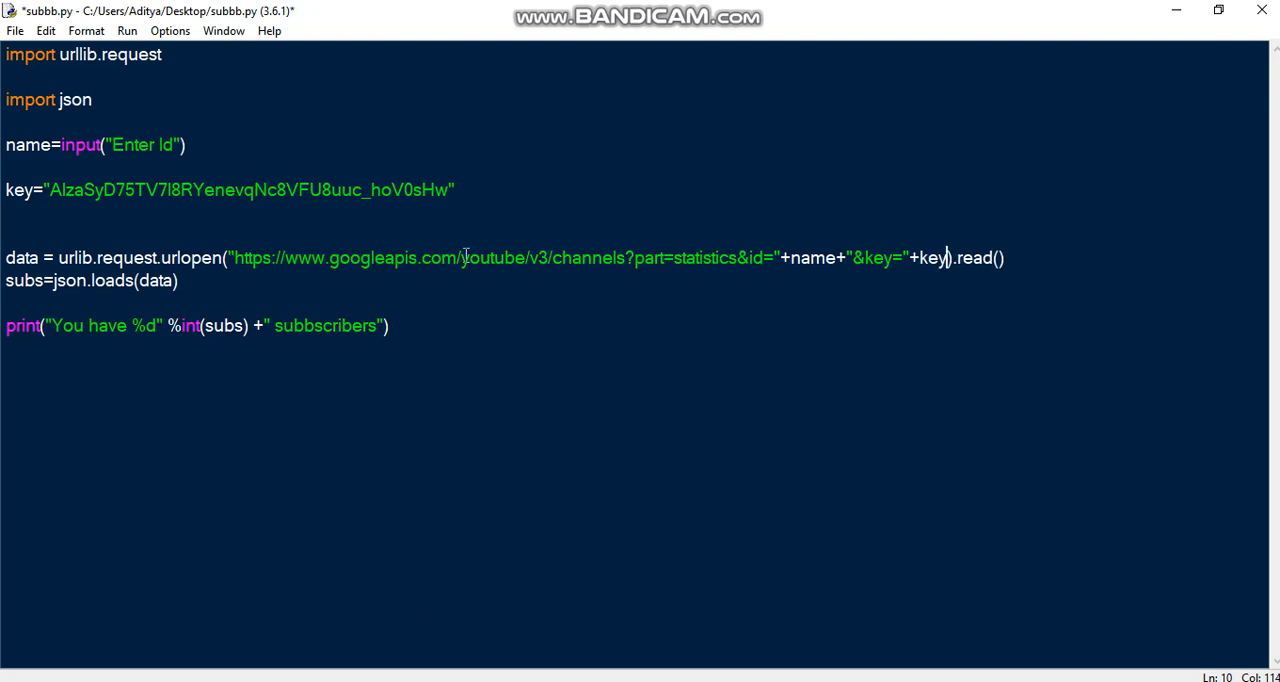
pyautogui.moveTo(832, 258)
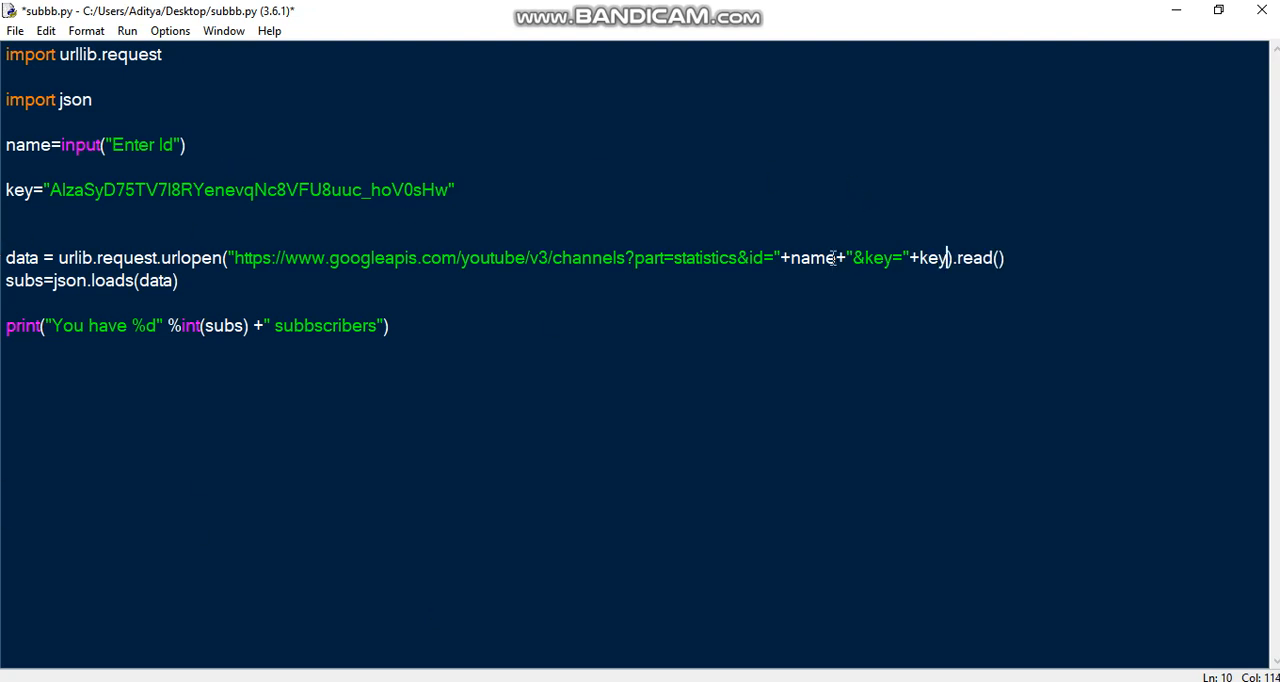
pyautogui.moveTo(766, 278)
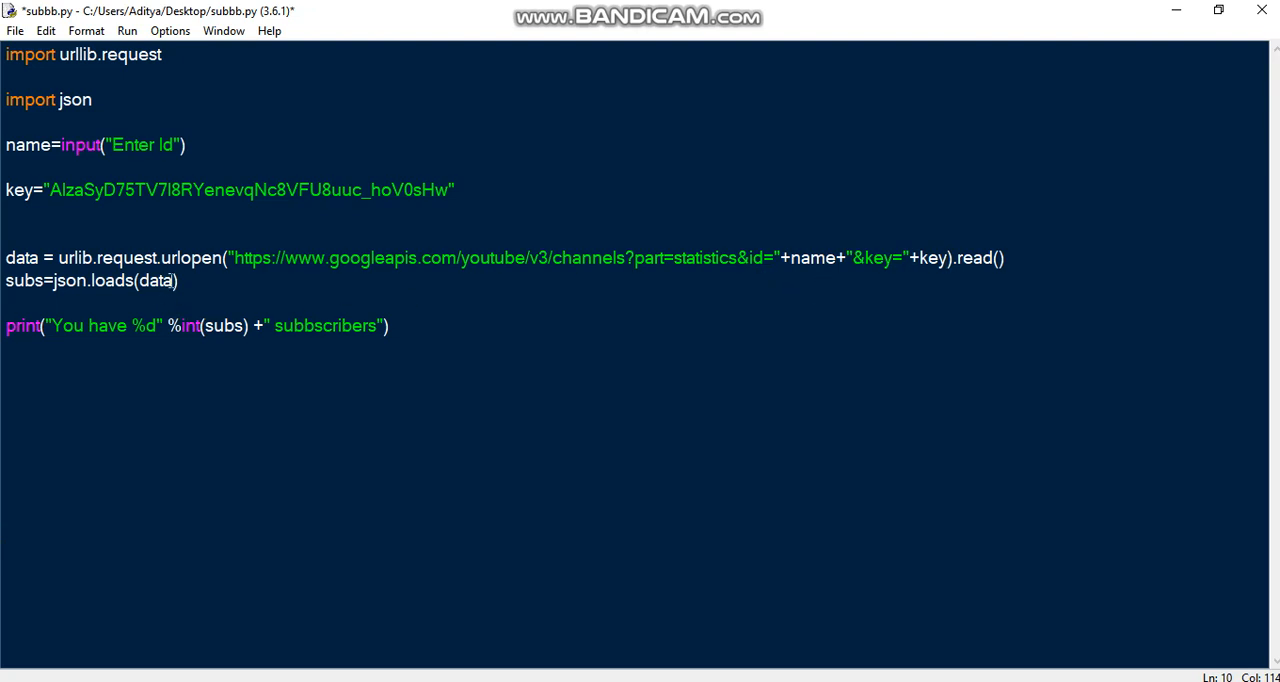
pyautogui.click(180, 280)
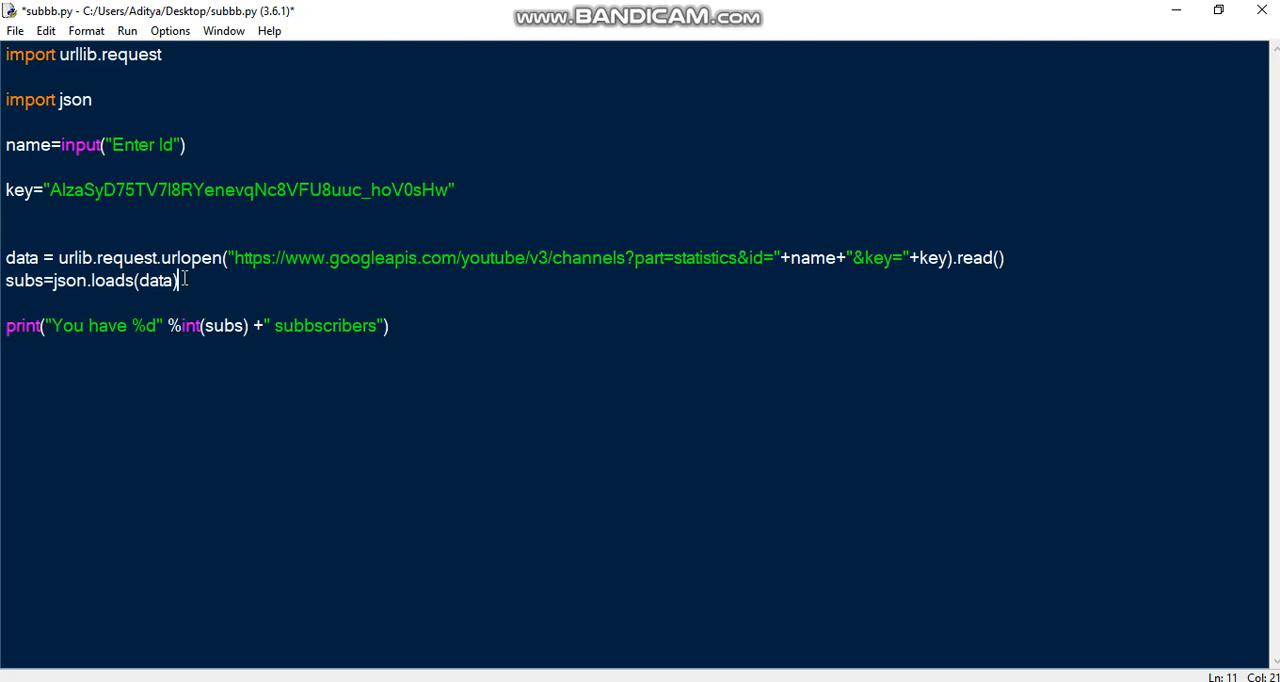
# Step: Index the parsed JSON on the subs line with ["items"][0]
pyautogui.press('Right')
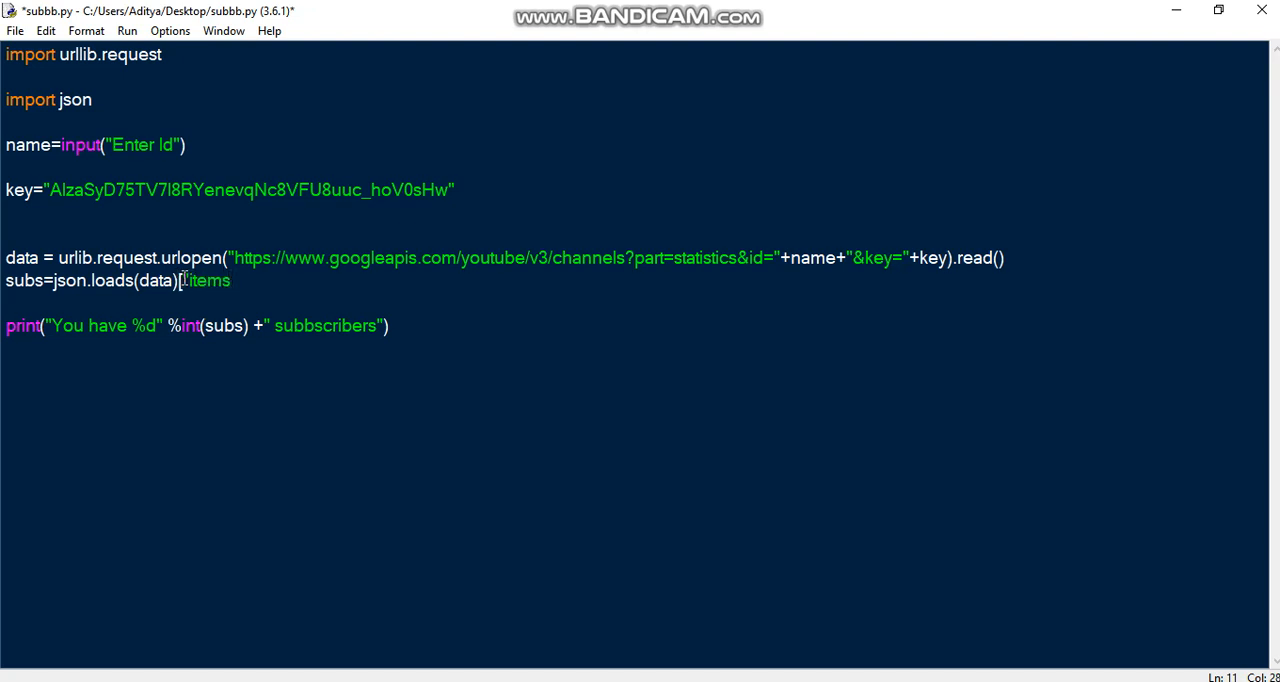
pyautogui.write('}')
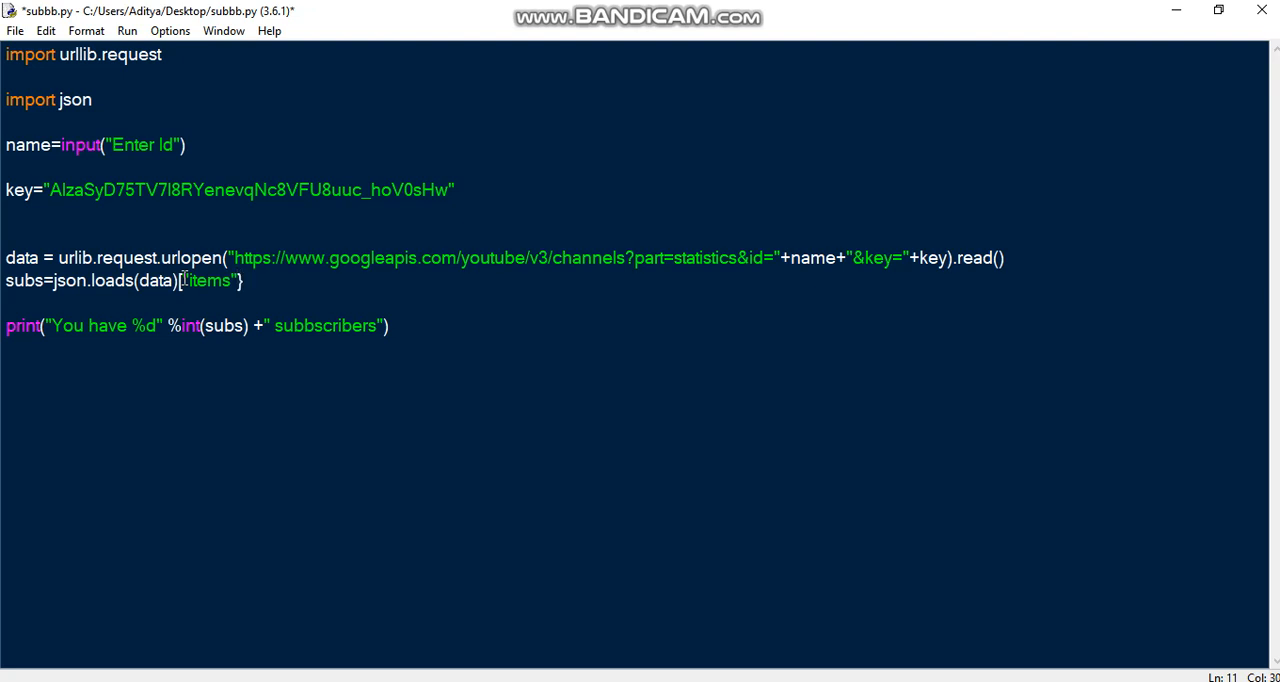
pyautogui.doubleClick(208, 280)
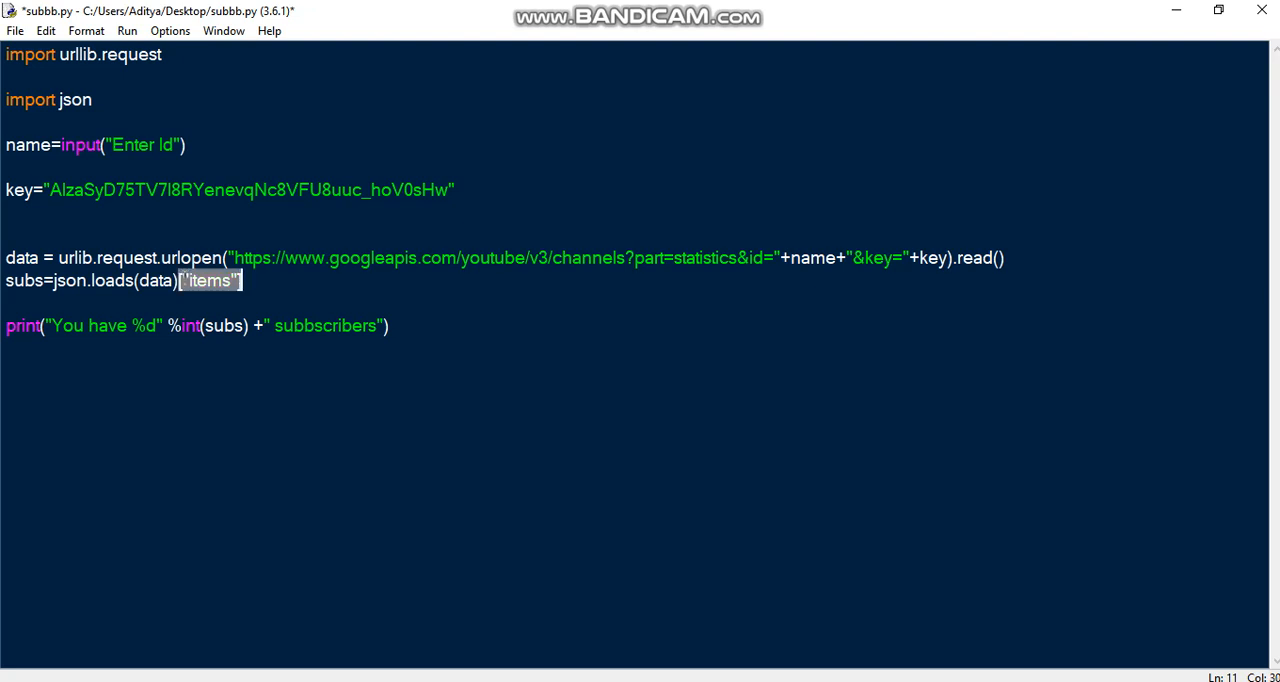
pyautogui.write('[0]')
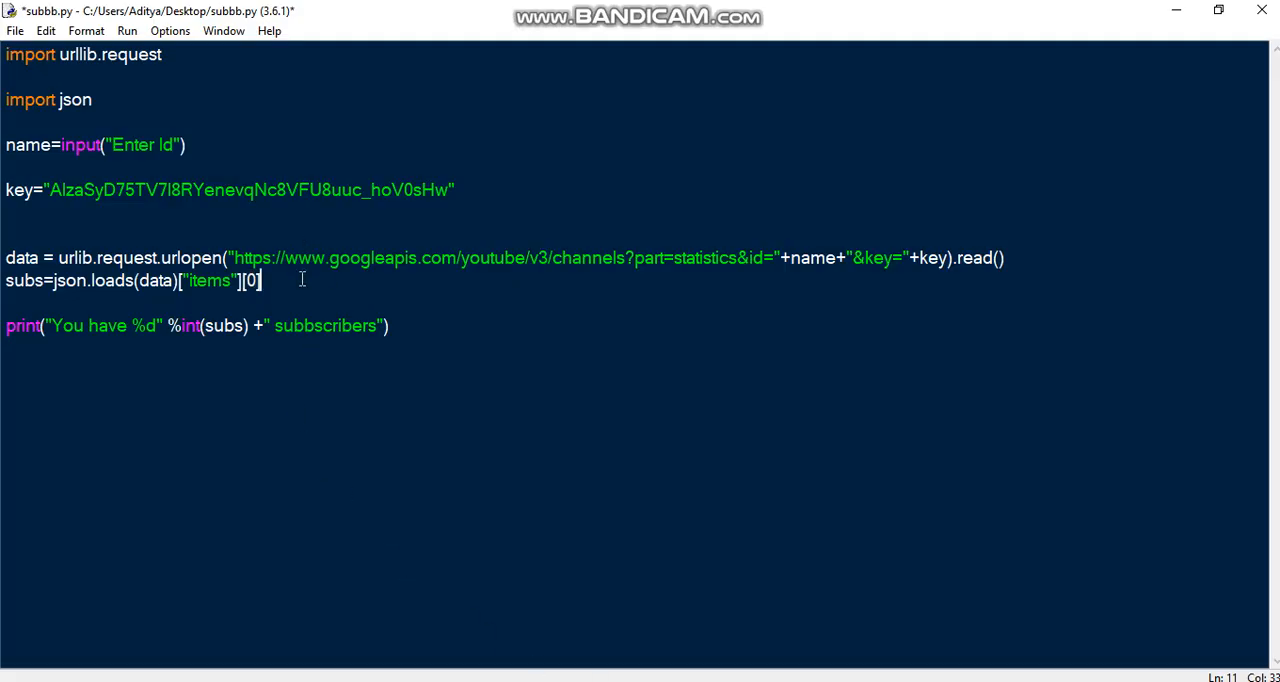
# Step: Extend the subs indexing with ["statistics"]["subscriberCount"]
pyautogui.write('["s')
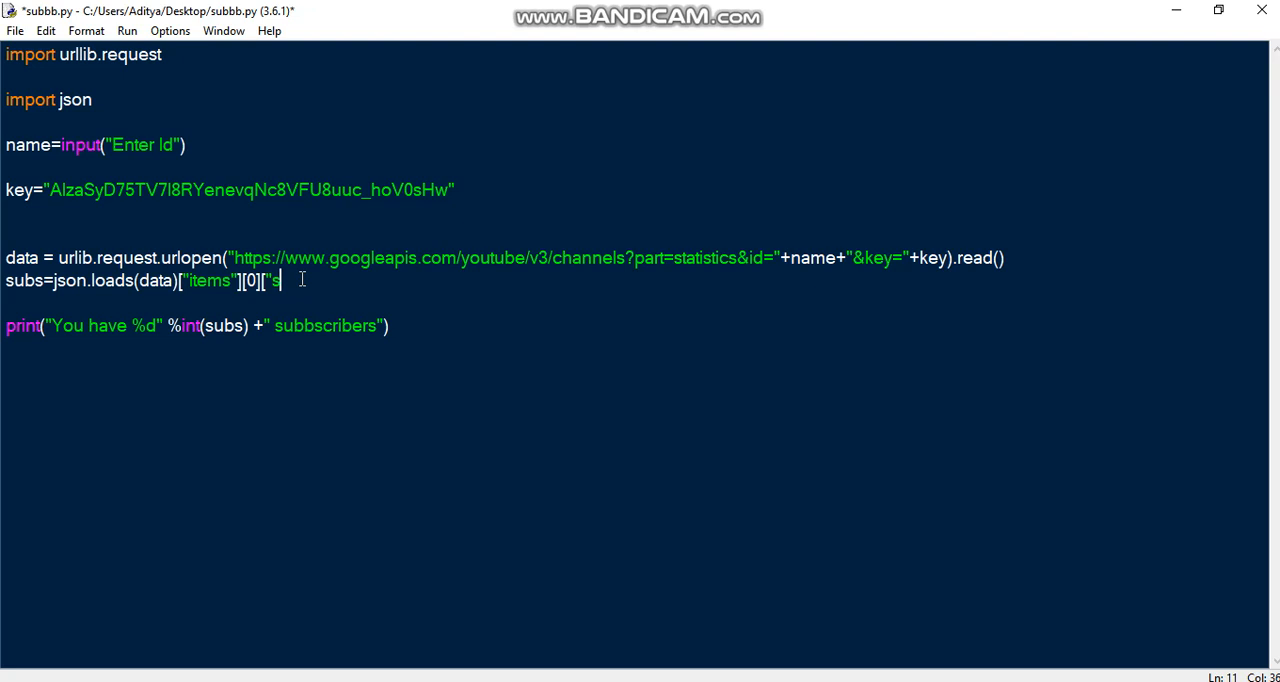
pyautogui.write('tat')
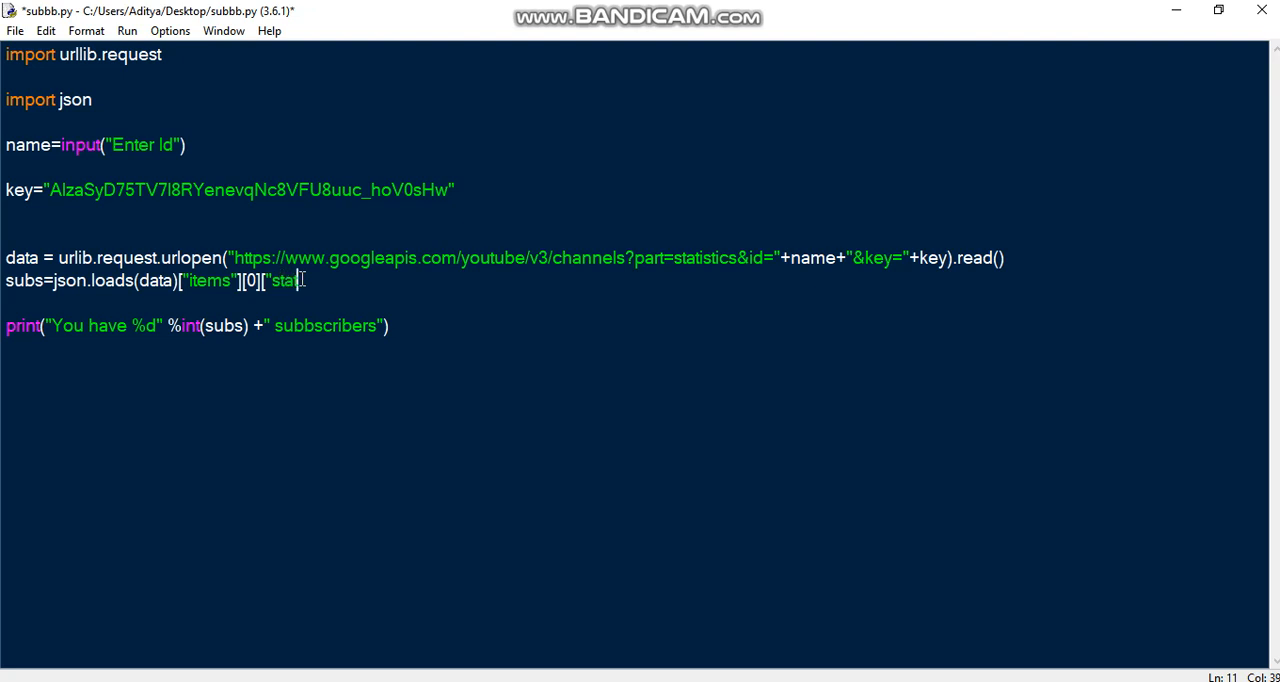
pyautogui.write('istics"')
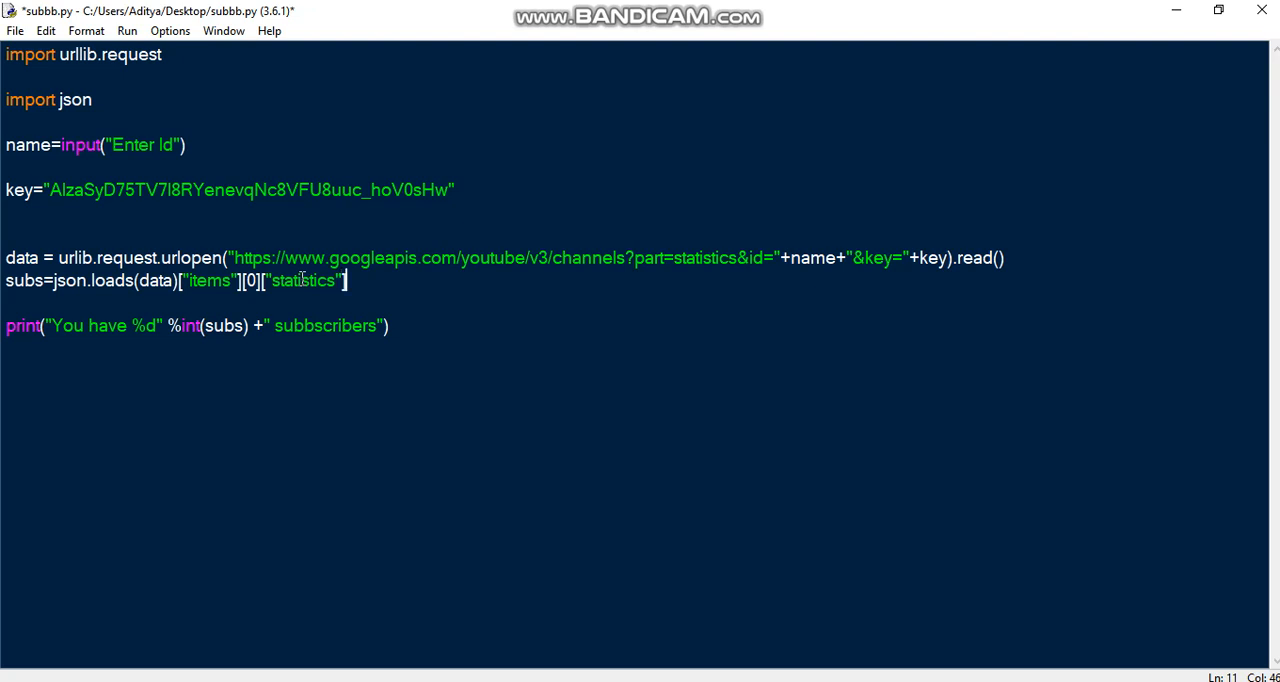
pyautogui.write('[')
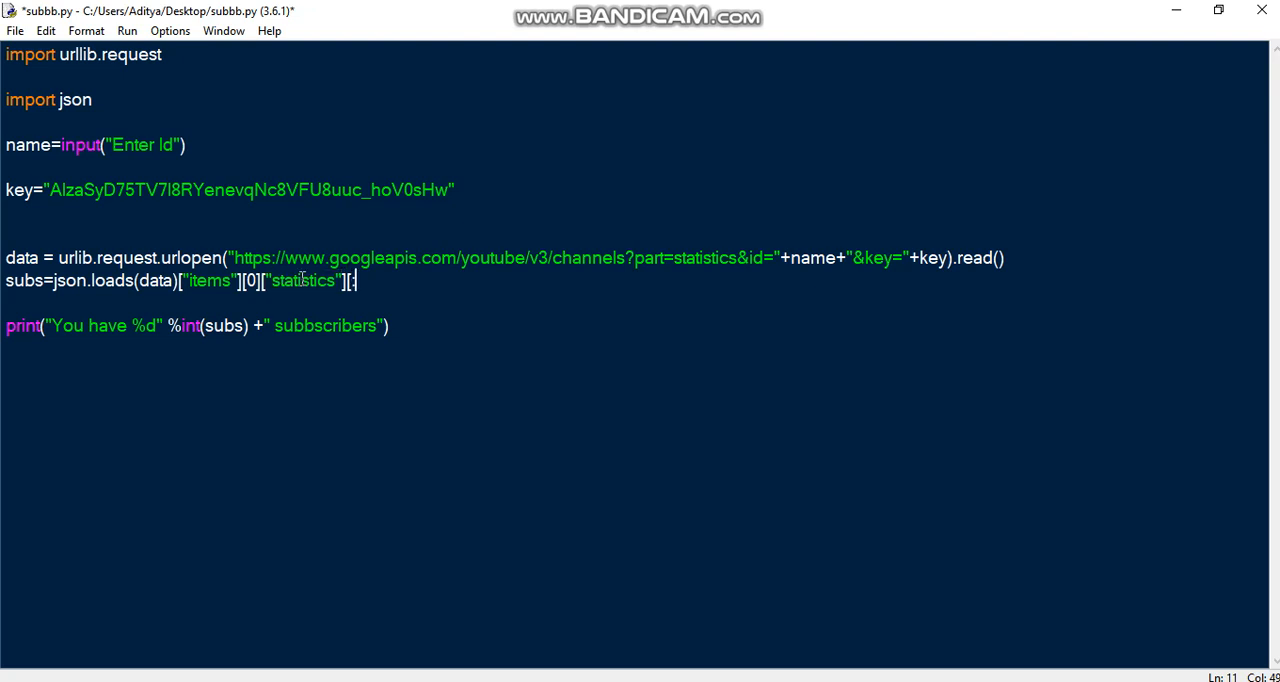
pyautogui.write('"sub')
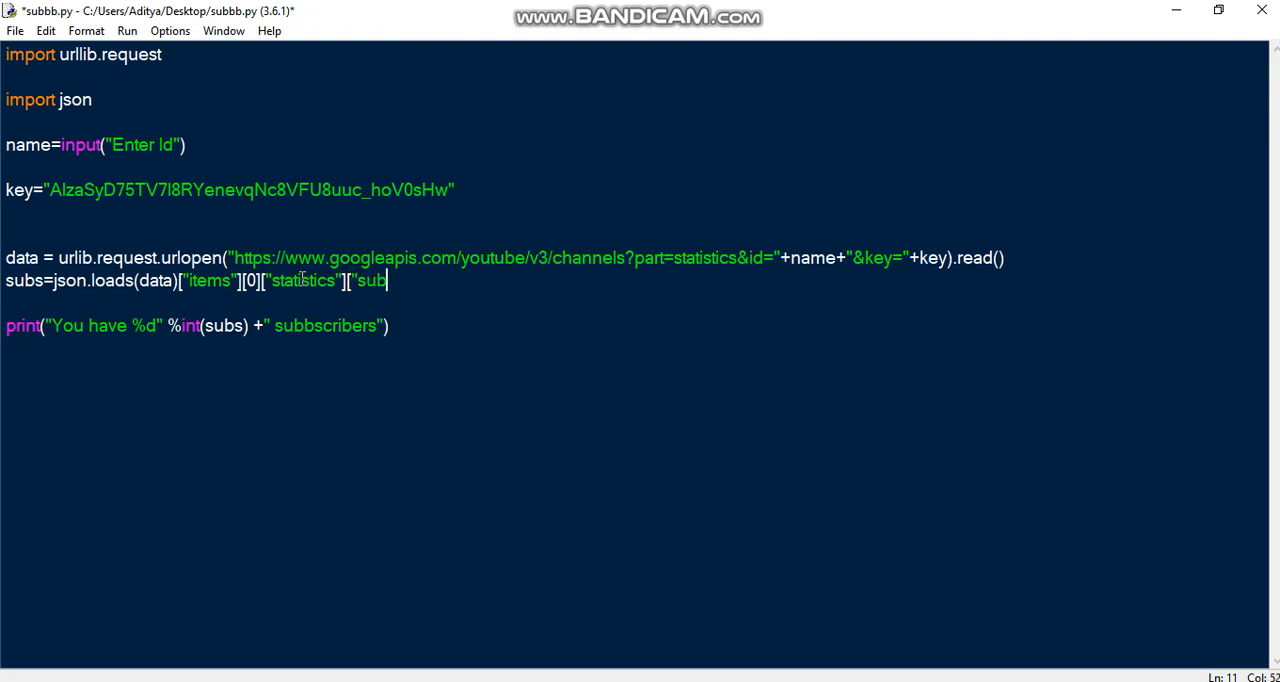
pyautogui.write('scriber')
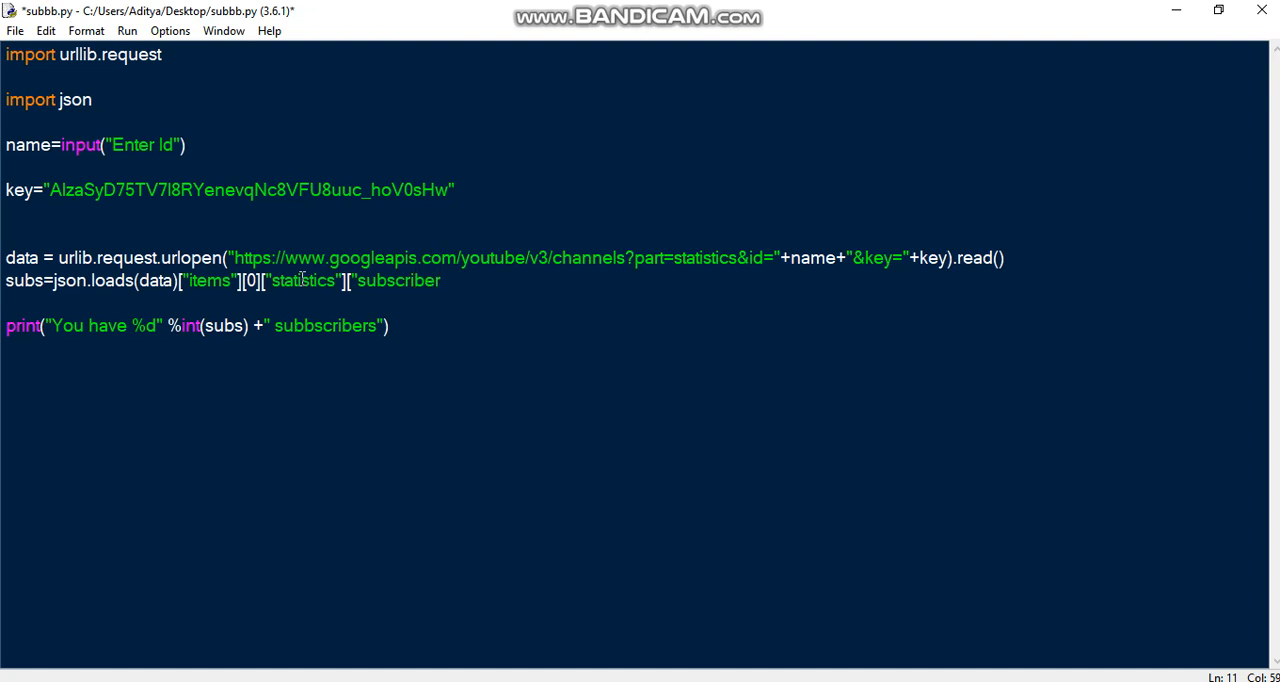
pyautogui.write('Count')
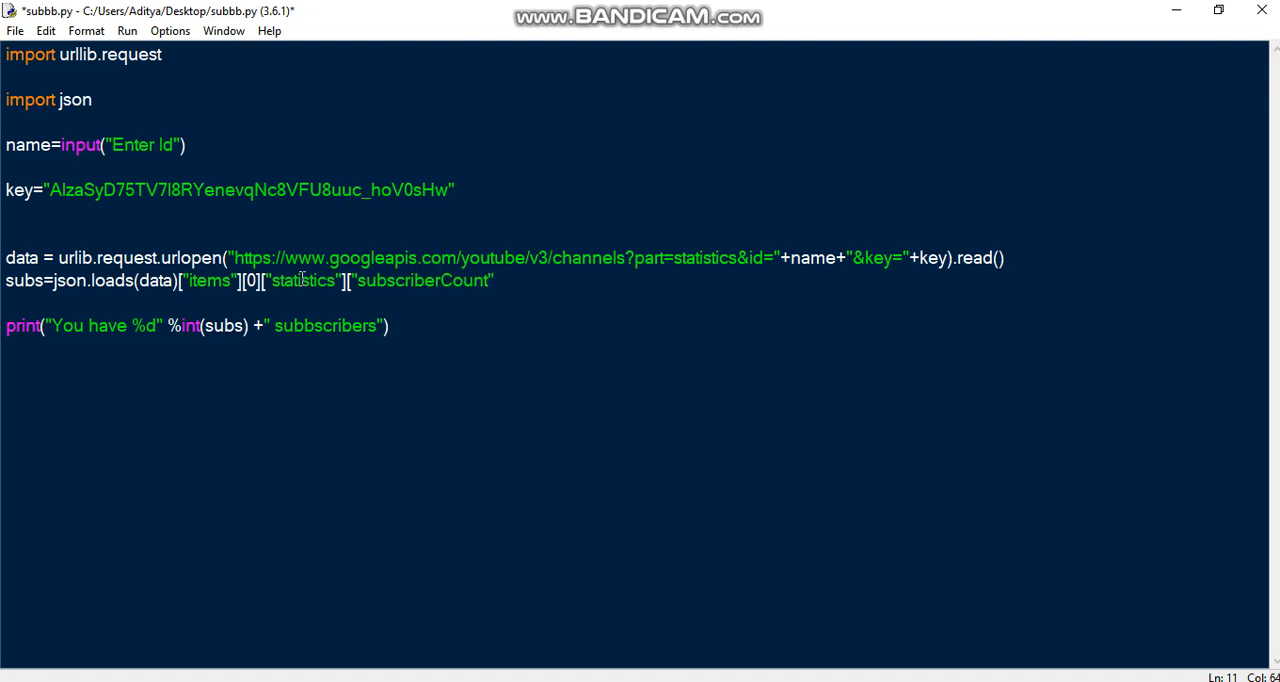
pyautogui.doubleClick(424, 280)
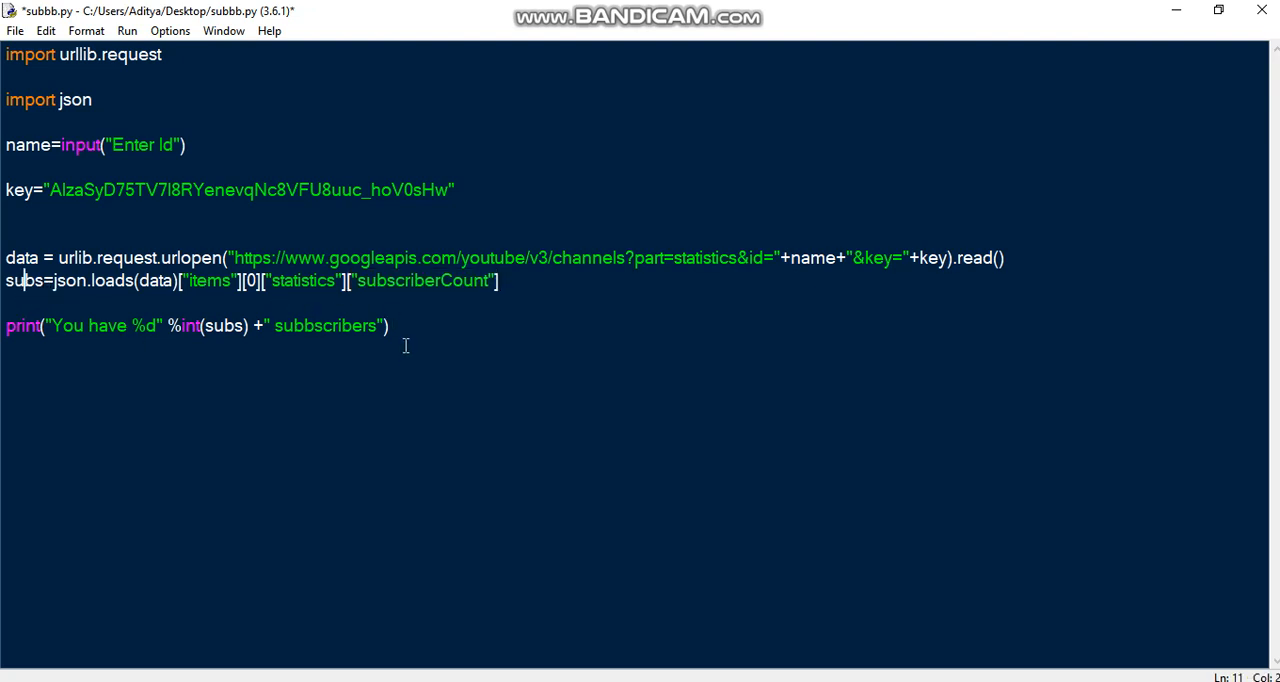
# Step: Run subbb.py via Run Module, agreeing to save first, then save and rerun after the fix
pyautogui.click(128, 30)
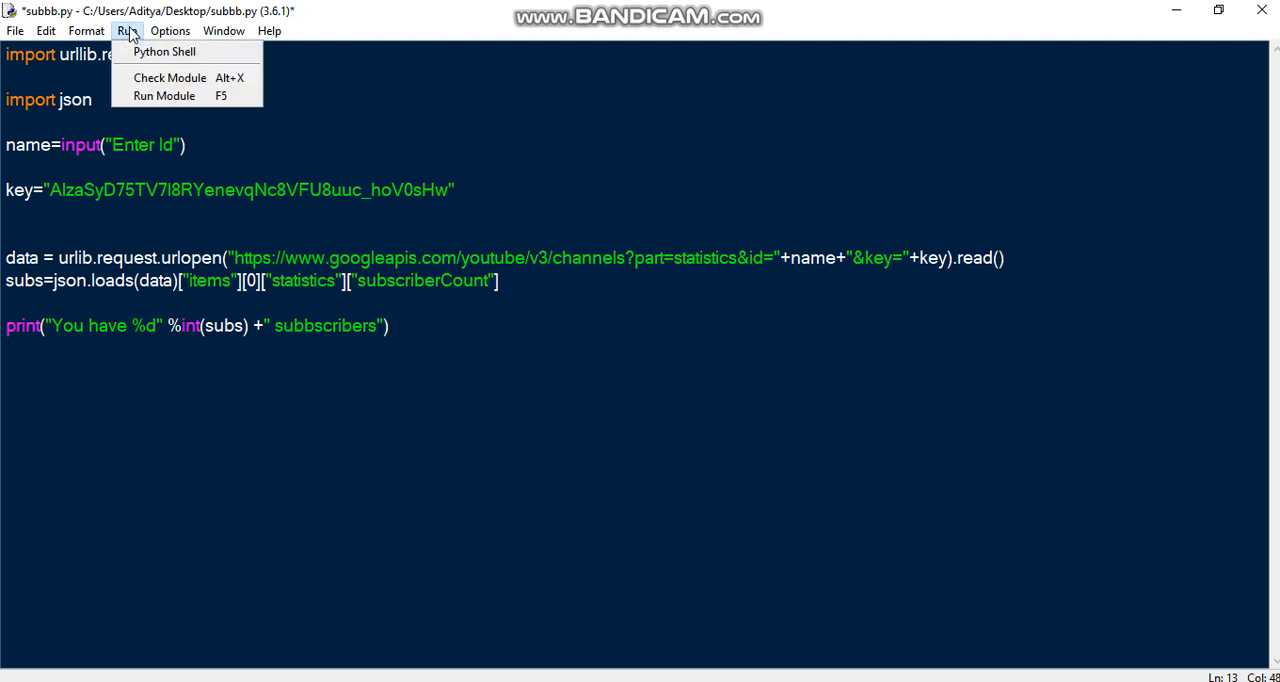
pyautogui.click(164, 94)
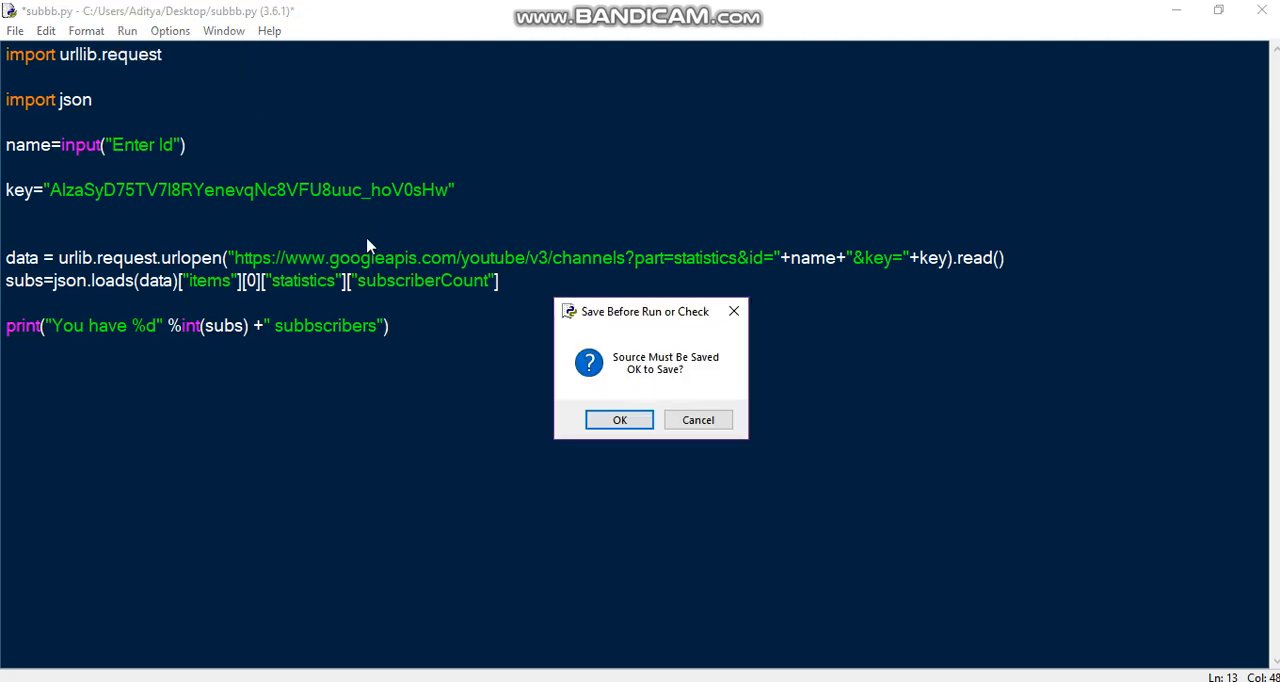
pyautogui.click(620, 420)
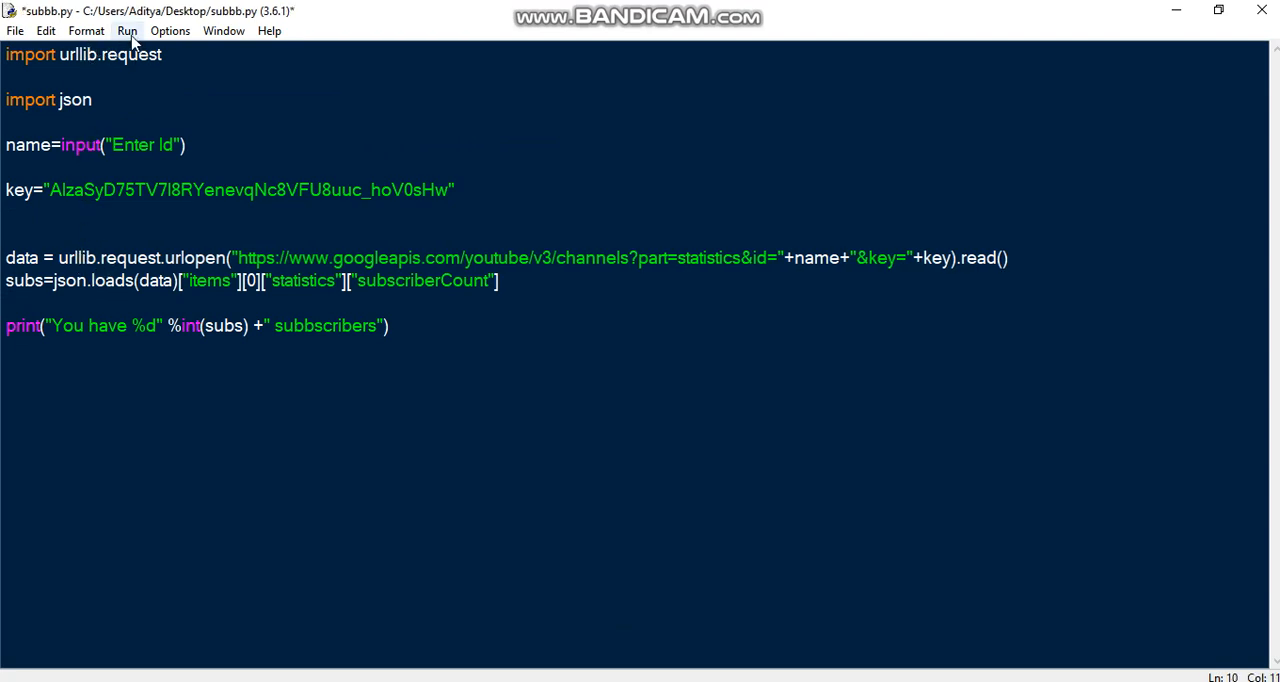
pyautogui.click(128, 30)
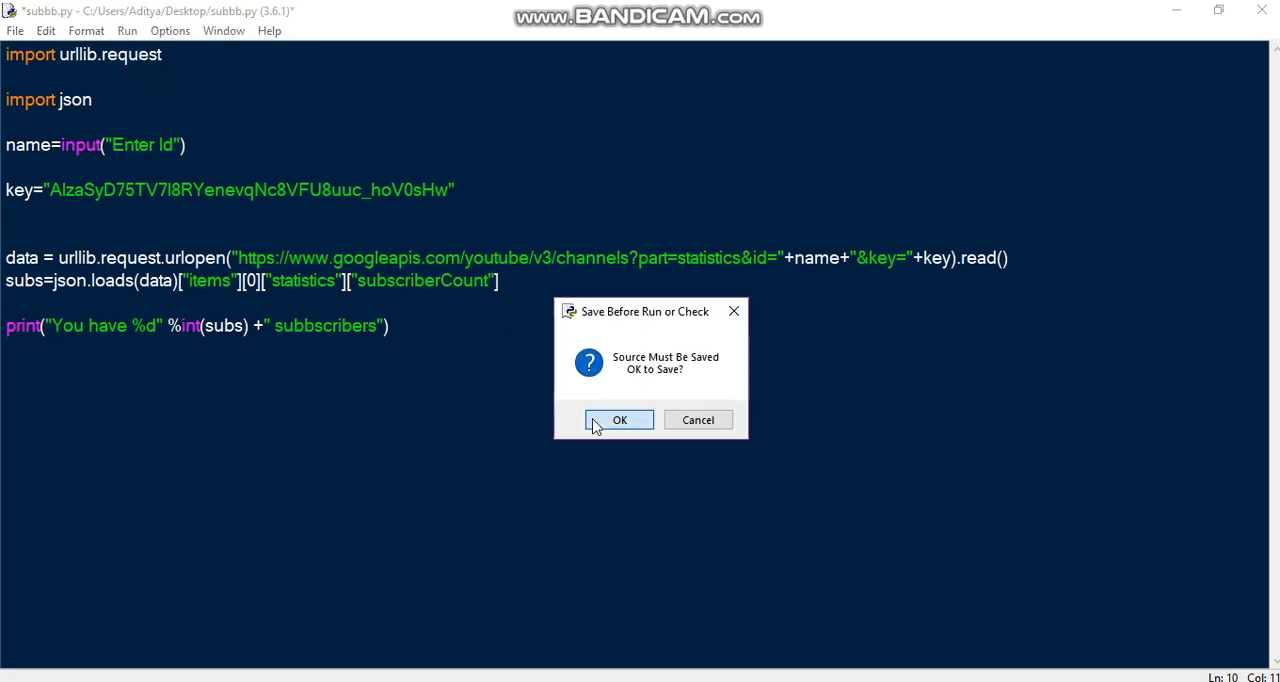
pyautogui.click(620, 420)
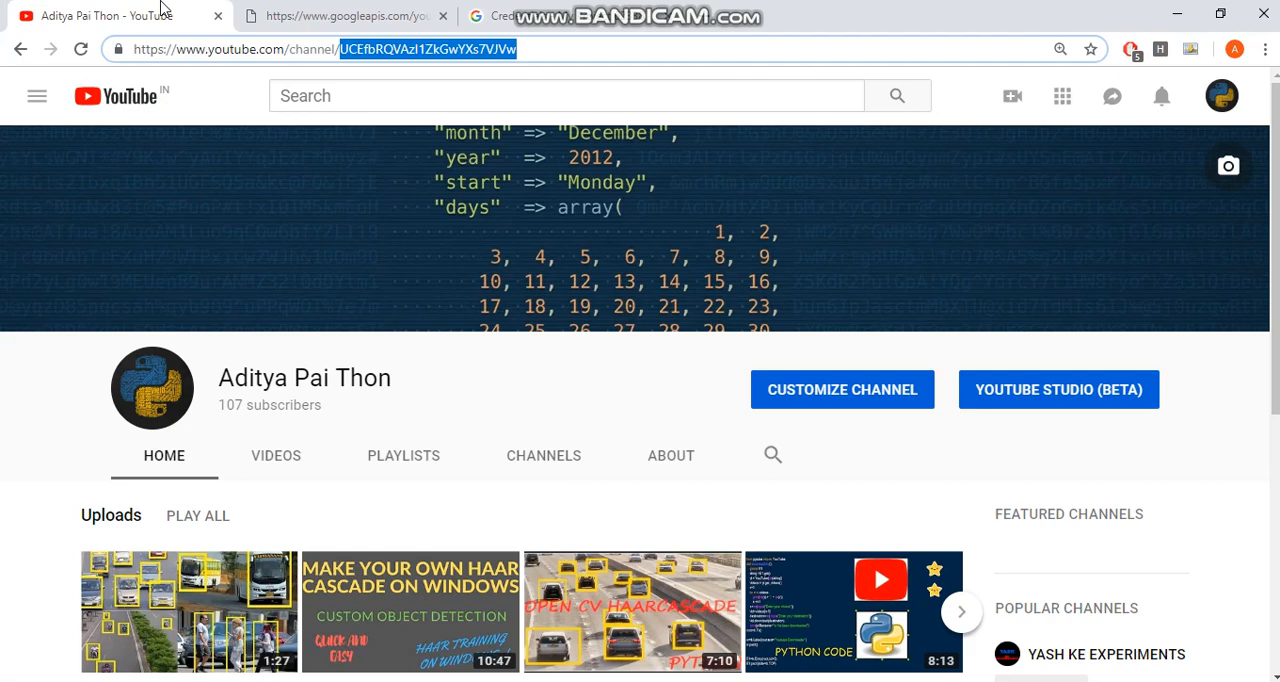
# Step: Select the channel ID in Chrome's address bar to feed the Enter Id prompt
pyautogui.click(400, 48)
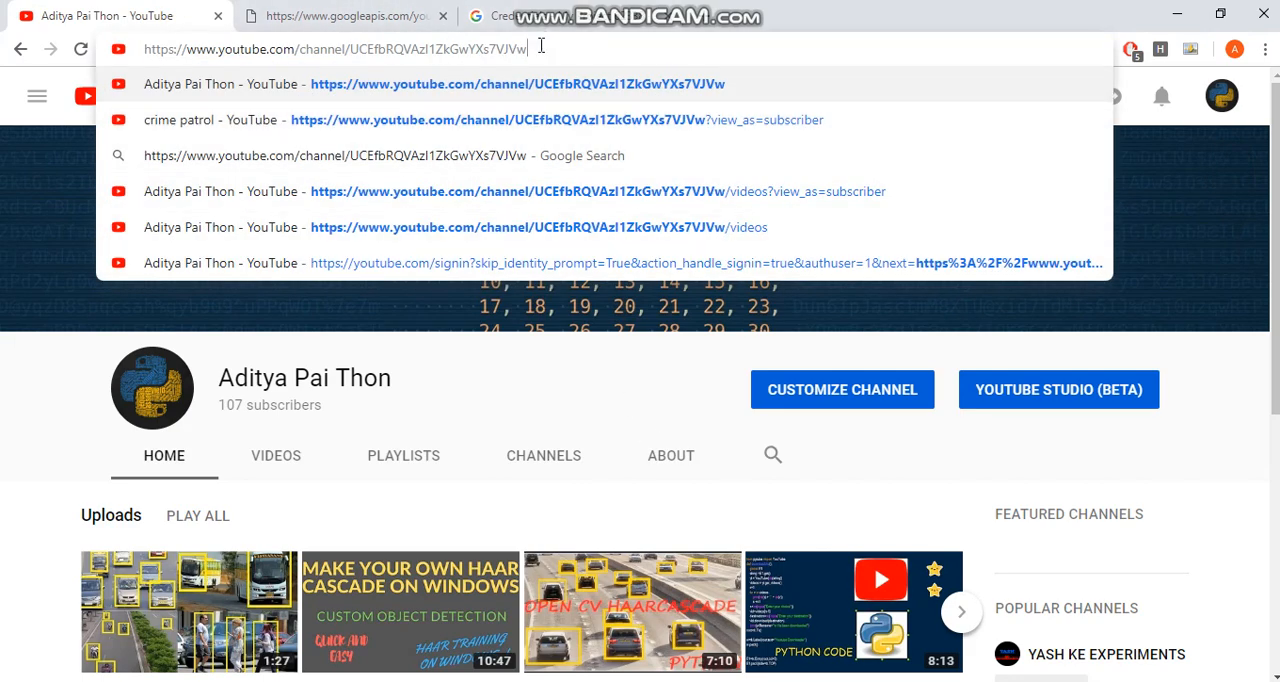
pyautogui.doubleClick(436, 48)
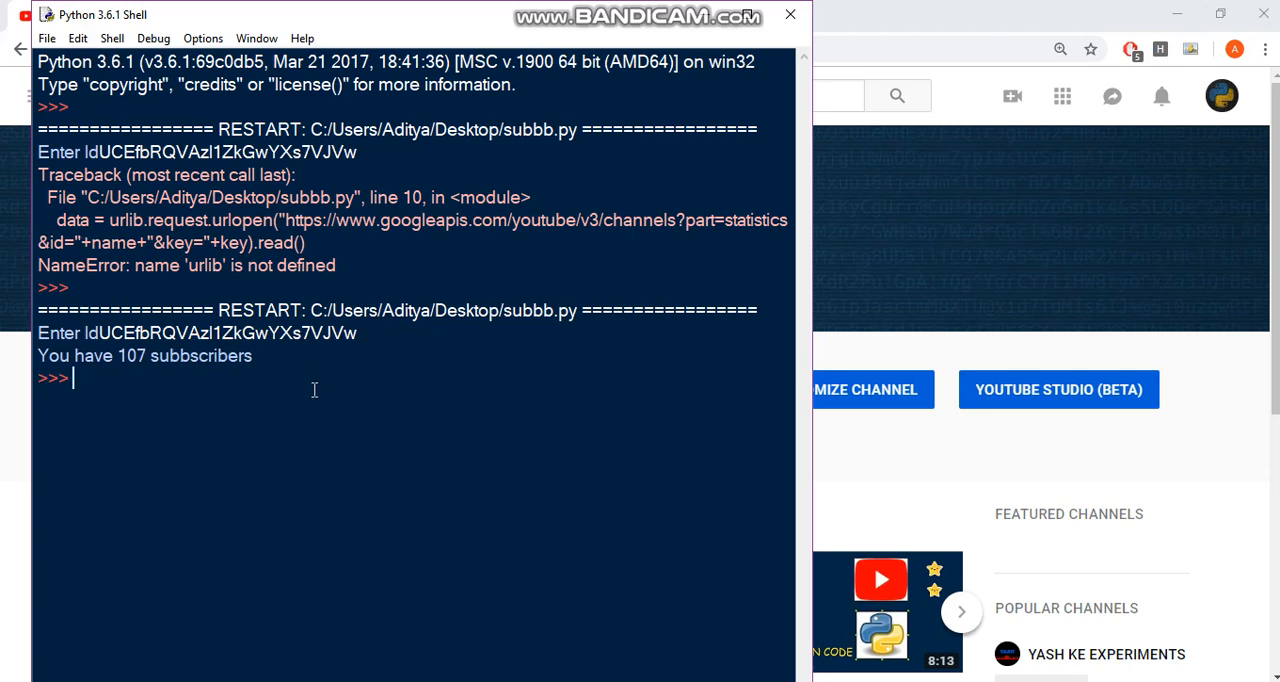
pyautogui.moveTo(164, 352)
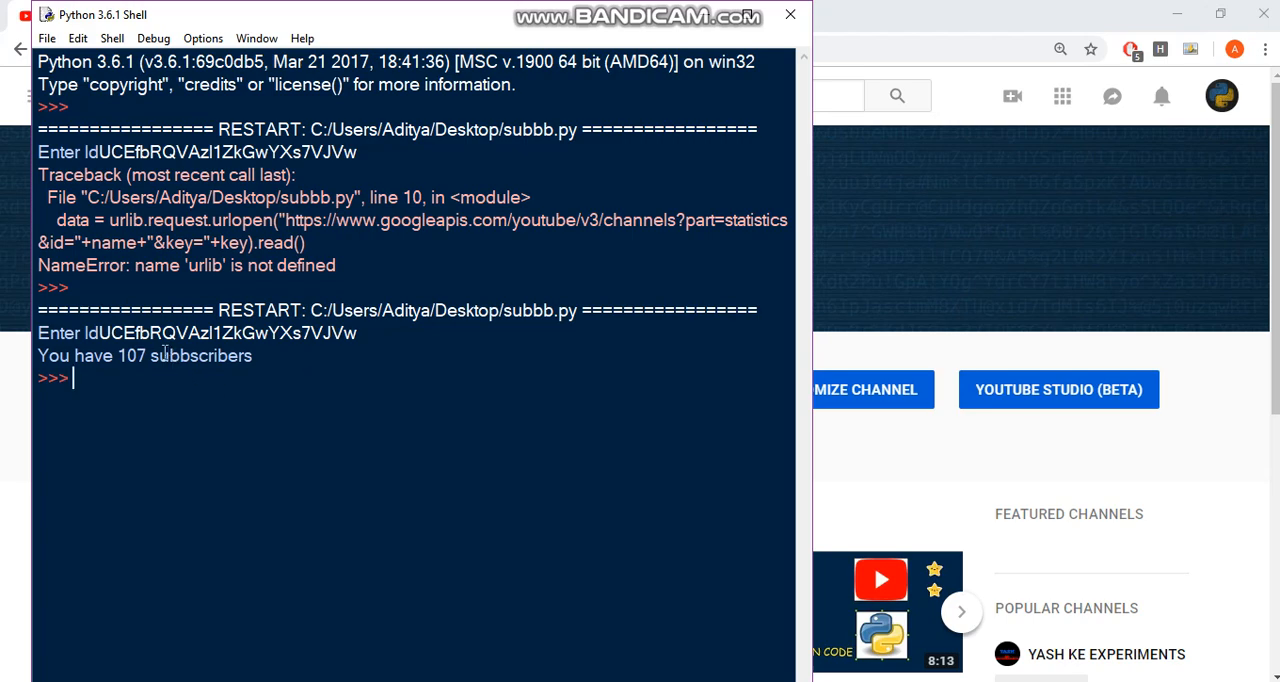
pyautogui.moveTo(138, 400)
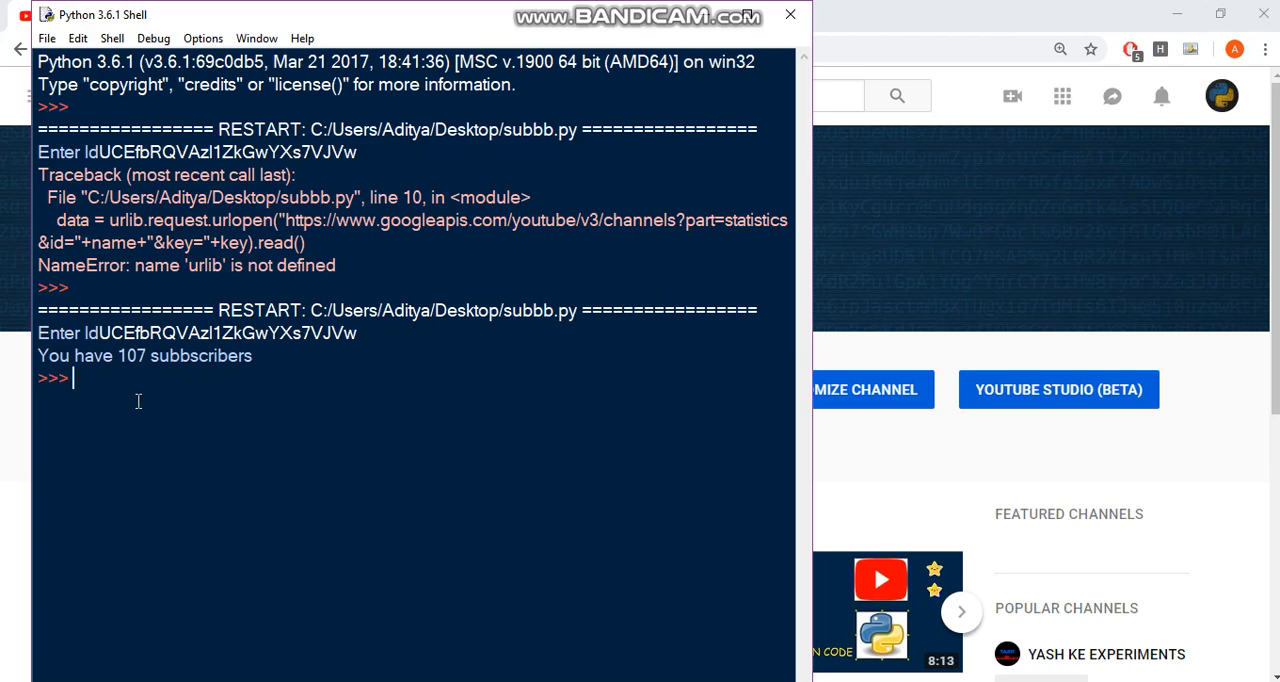